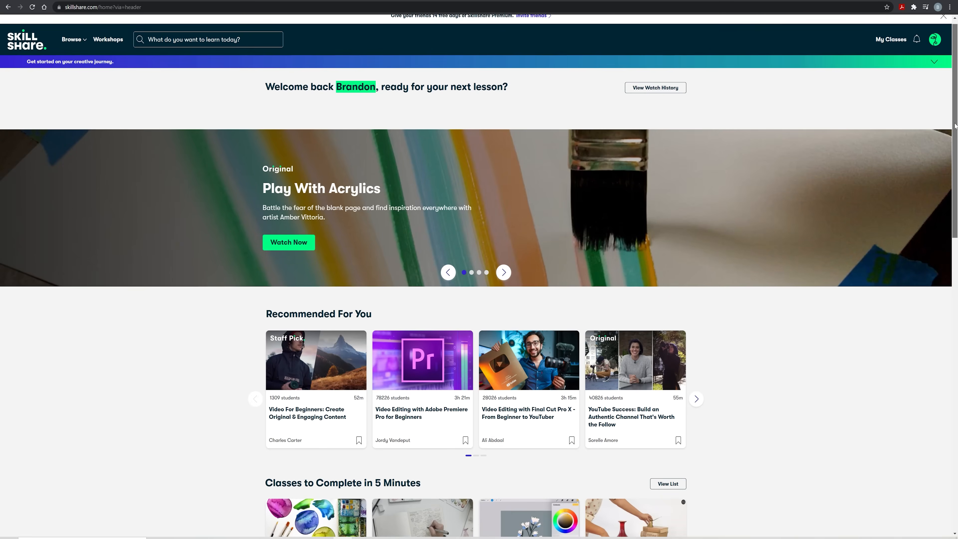
- Browse further through the recommended and Best This Month class lists
scroll("down", 3)
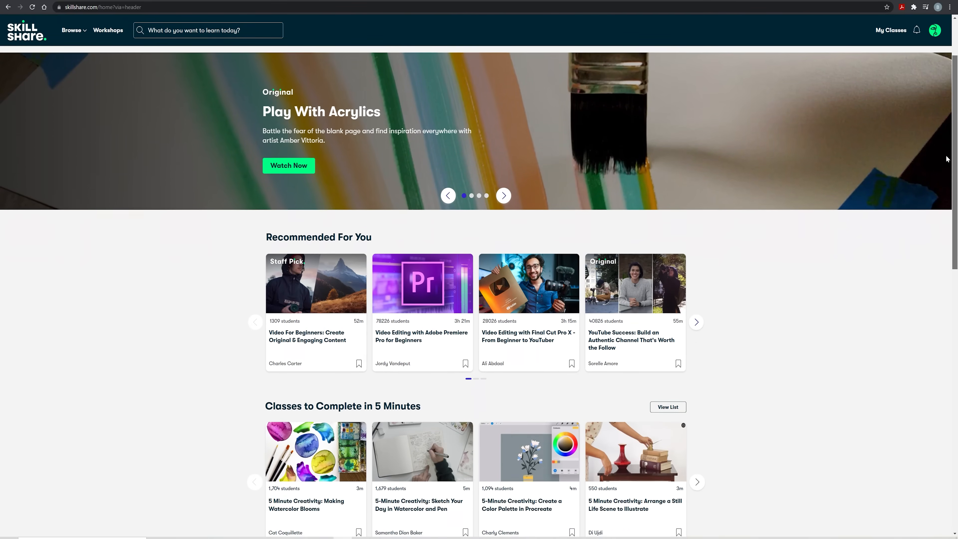
scroll("down", 3)
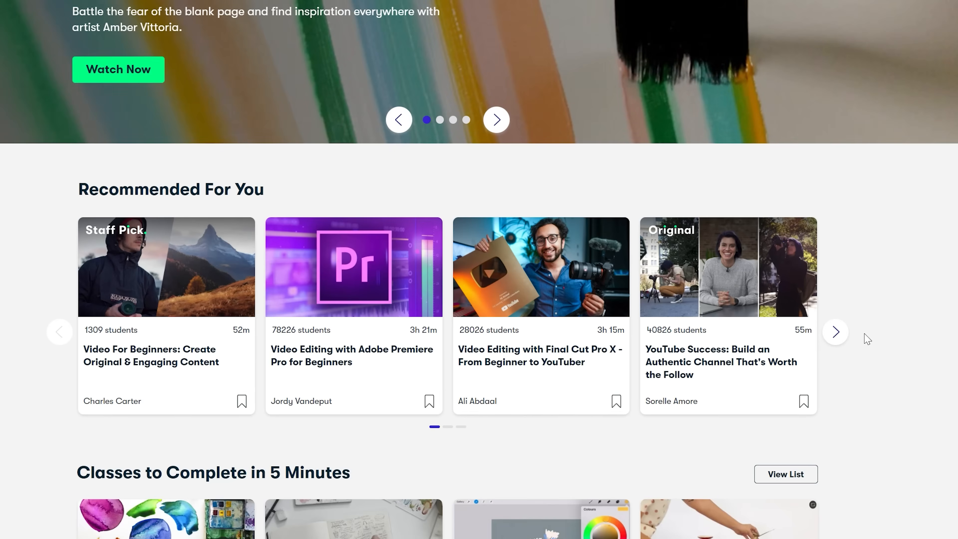
left_click(835, 332)
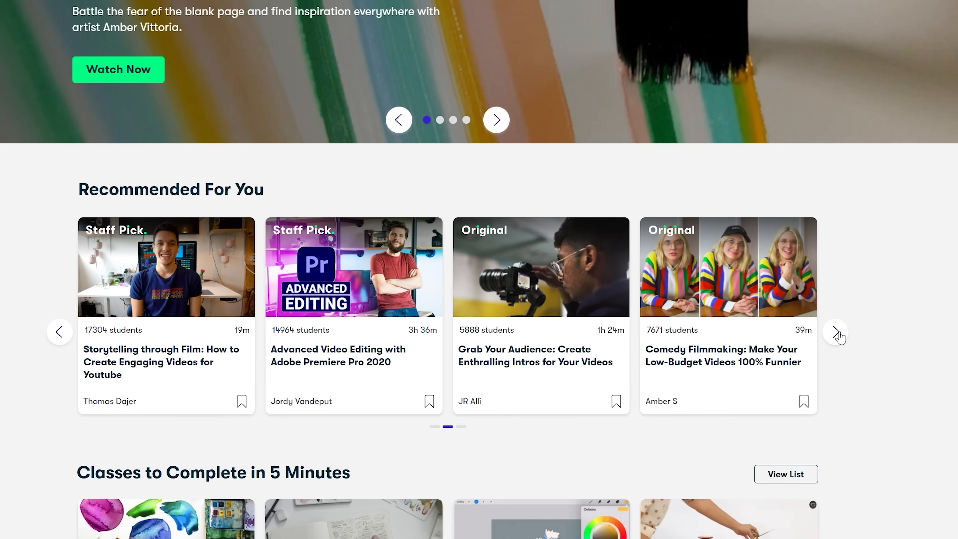
left_click(835, 331)
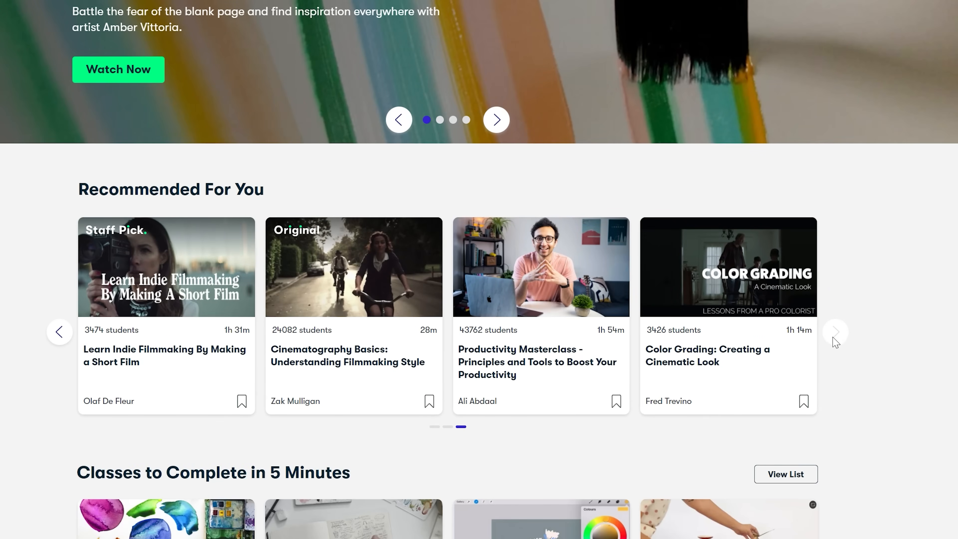
left_click(496, 119)
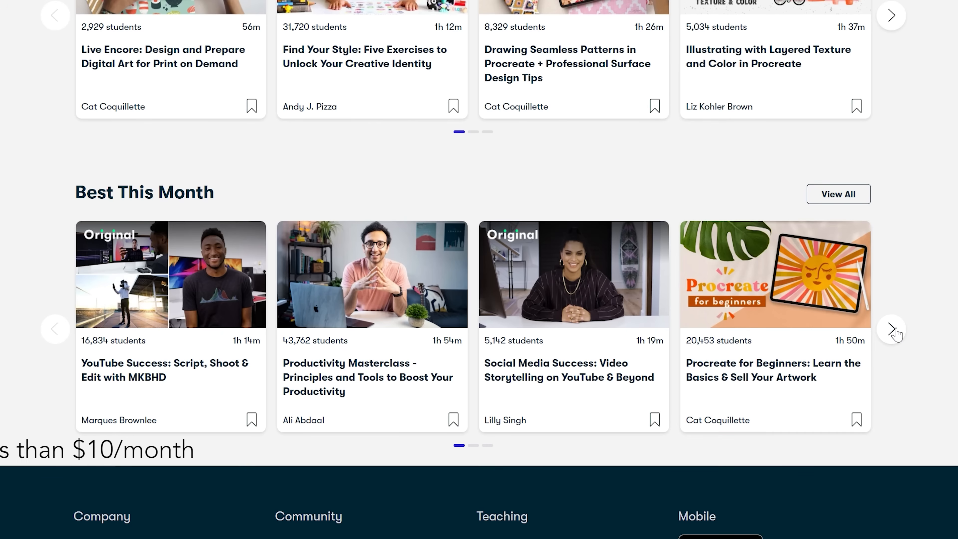
left_click(890, 329)
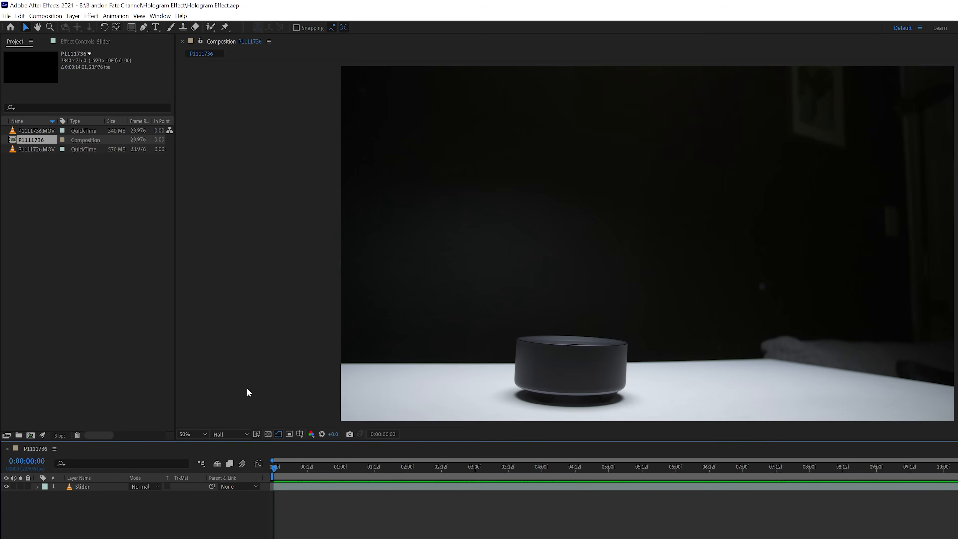
- Start Track Motion on the Slider footage at the speaker's base and analyze it
left_click(72, 16)
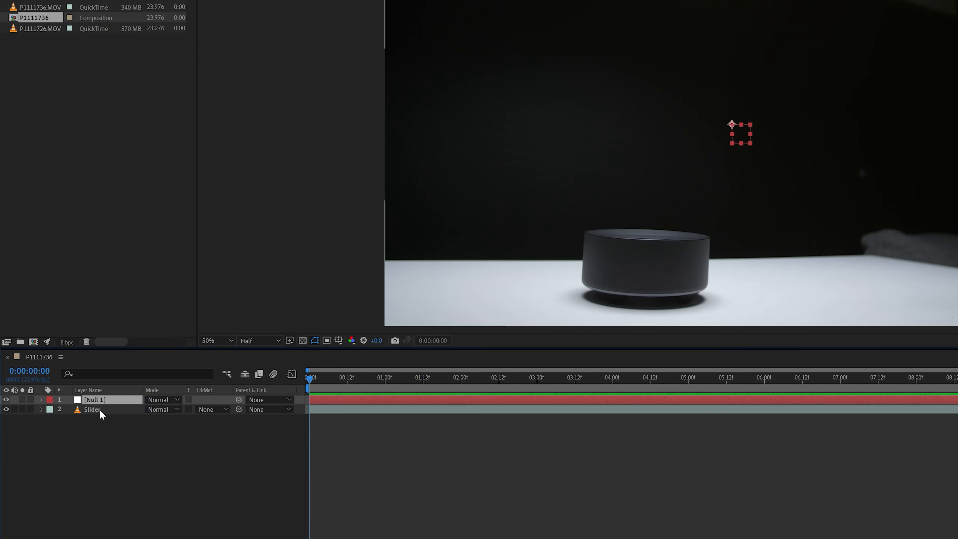
right_click(102, 414)
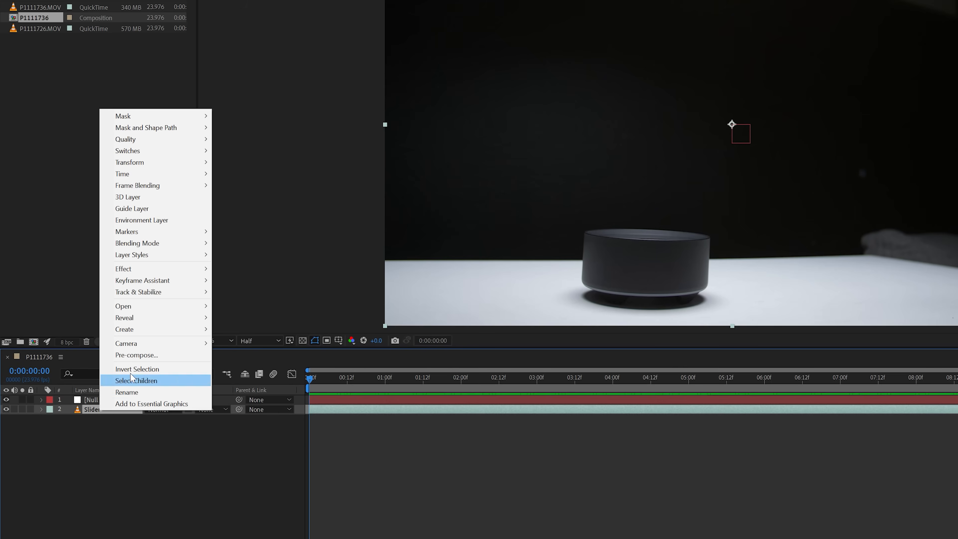
mouse_move(138, 291)
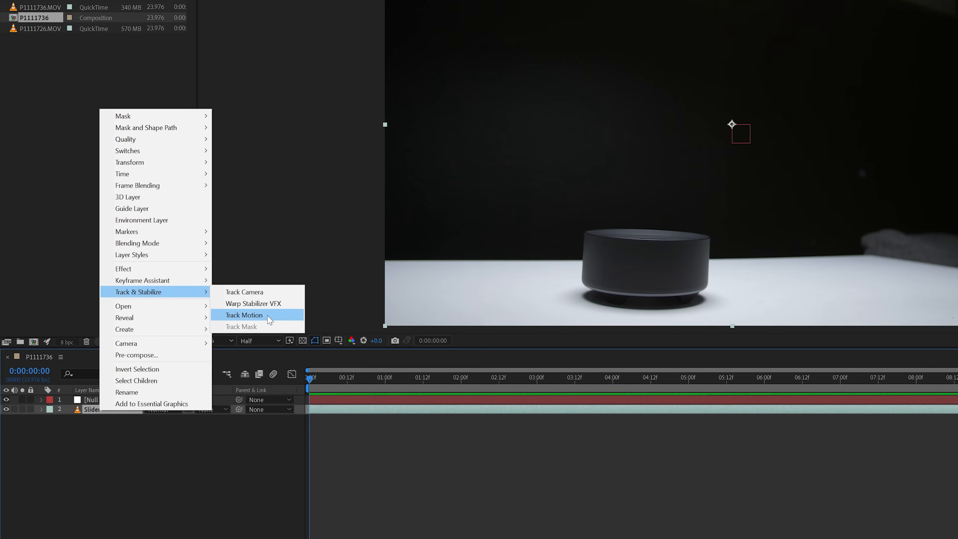
left_click(245, 315)
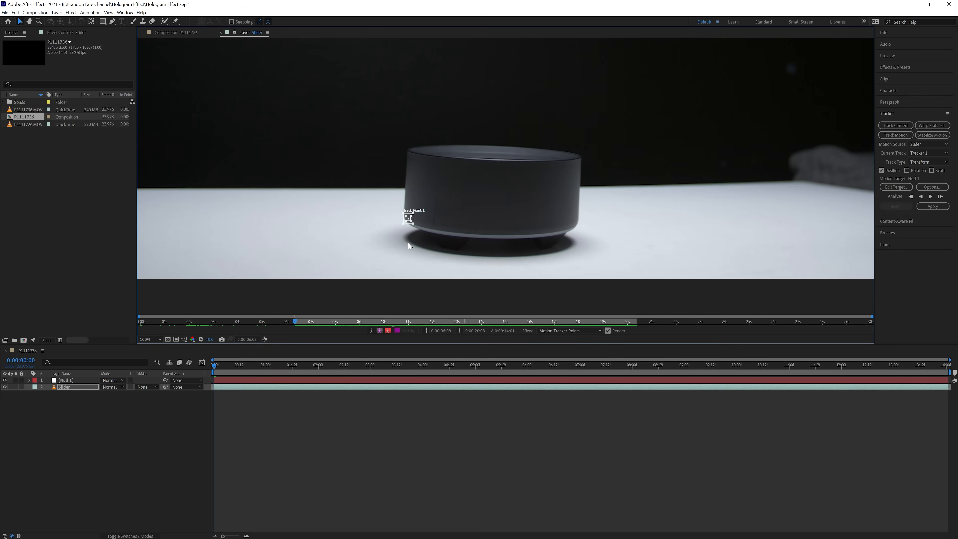
mouse_move(425, 250)
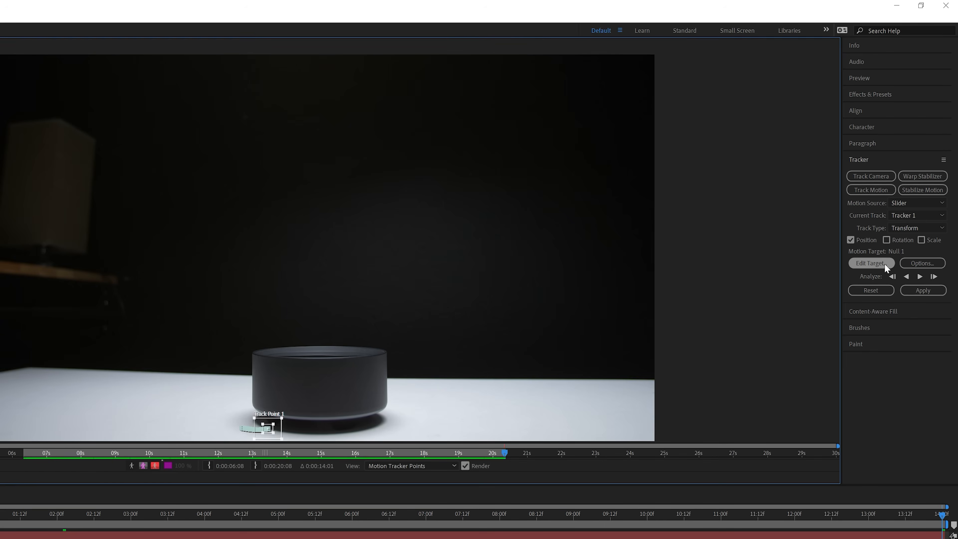
- Set Null 1 as the motion target and apply the tracked X and Y position to it
left_click(870, 263)
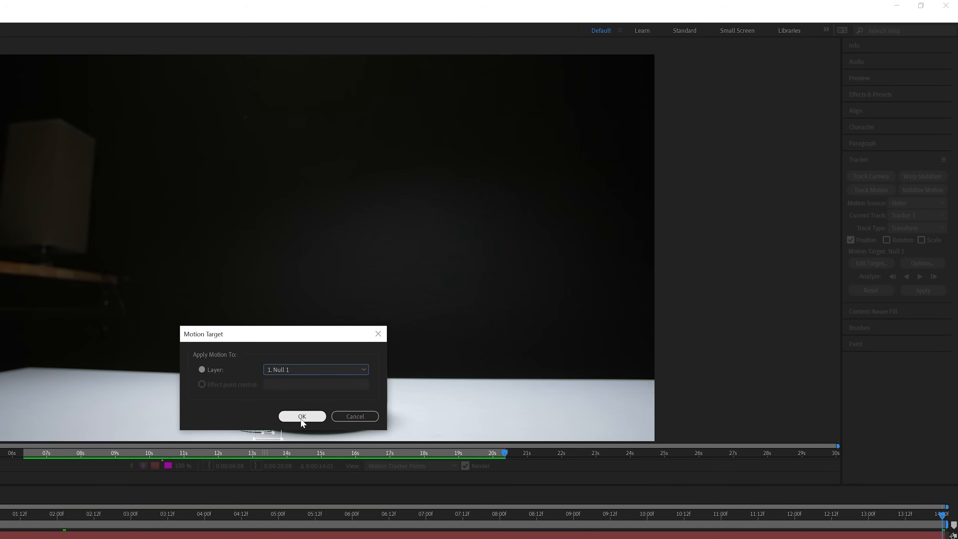
left_click(302, 416)
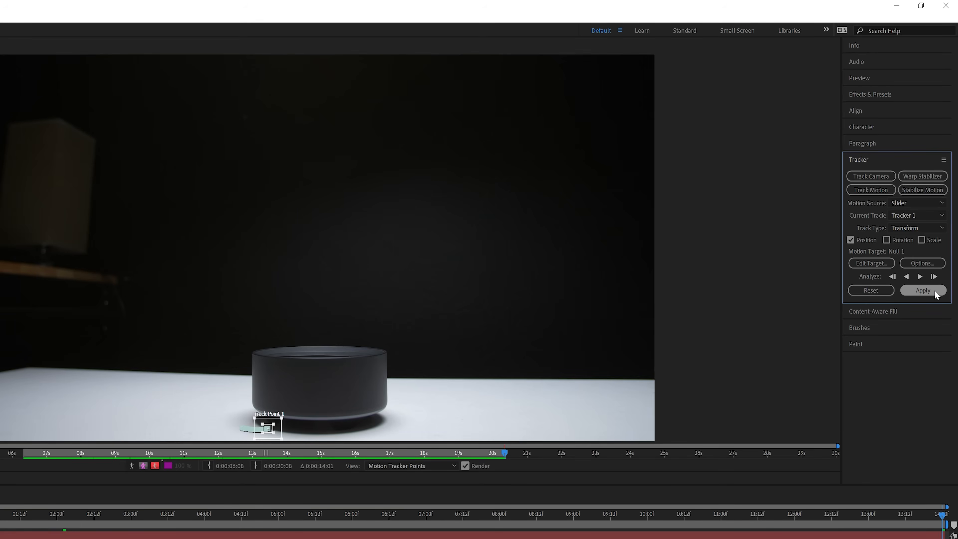
left_click(923, 290)
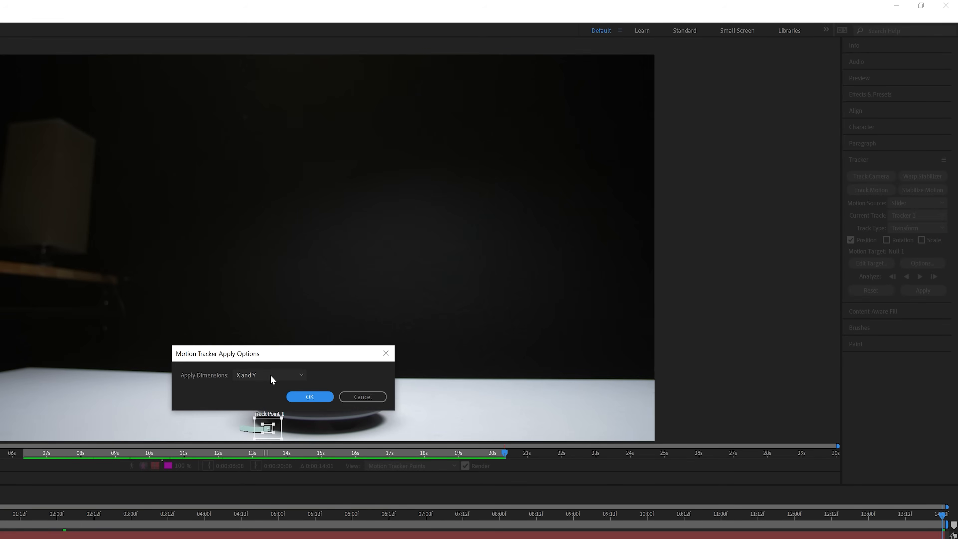
left_click(309, 395)
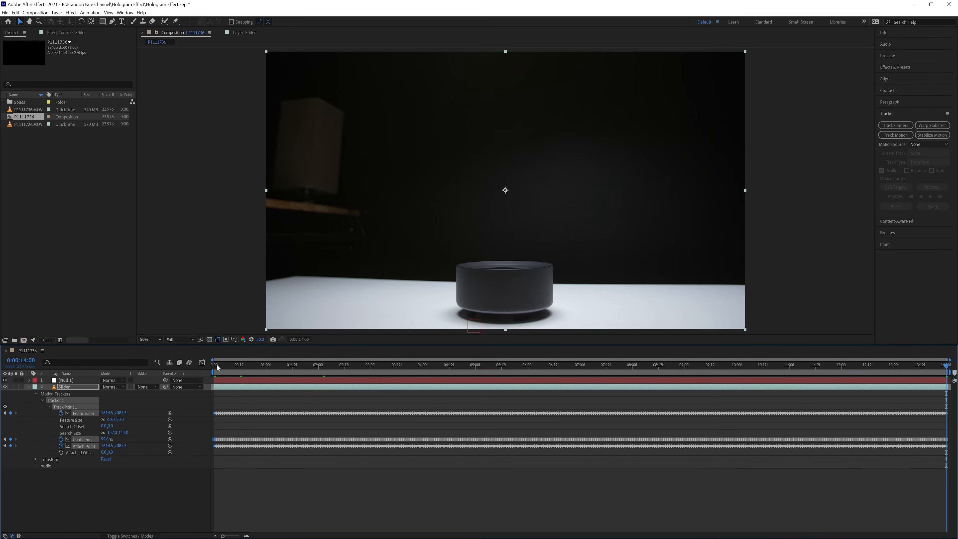
- Key the TIE Fighter clip with Keylight on the green screen and mask around the fighter
left_click(27, 124)
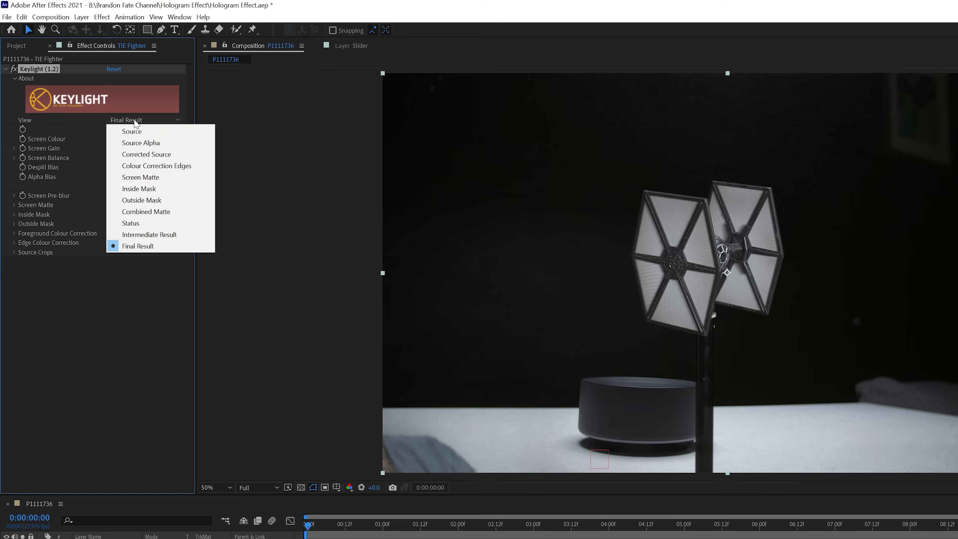
left_click(139, 177)
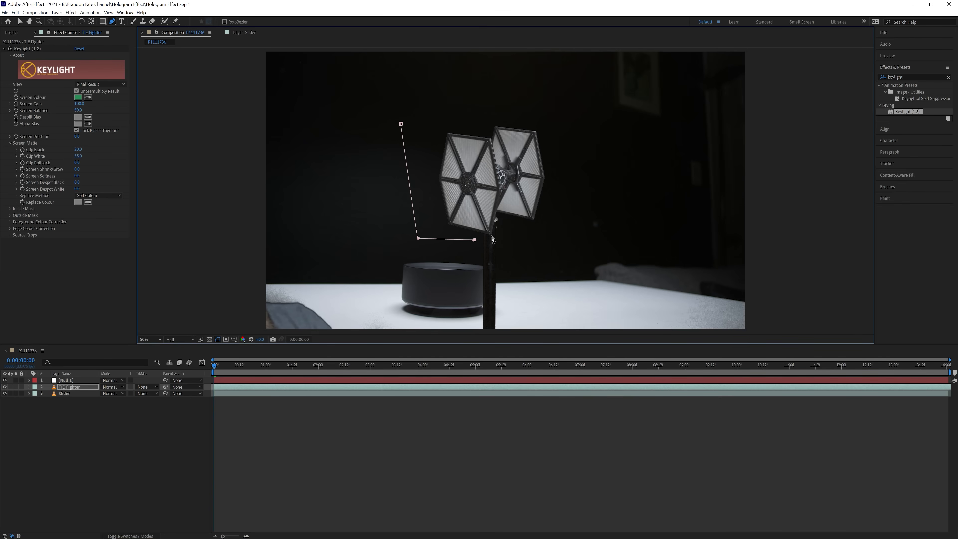
left_click(145, 339)
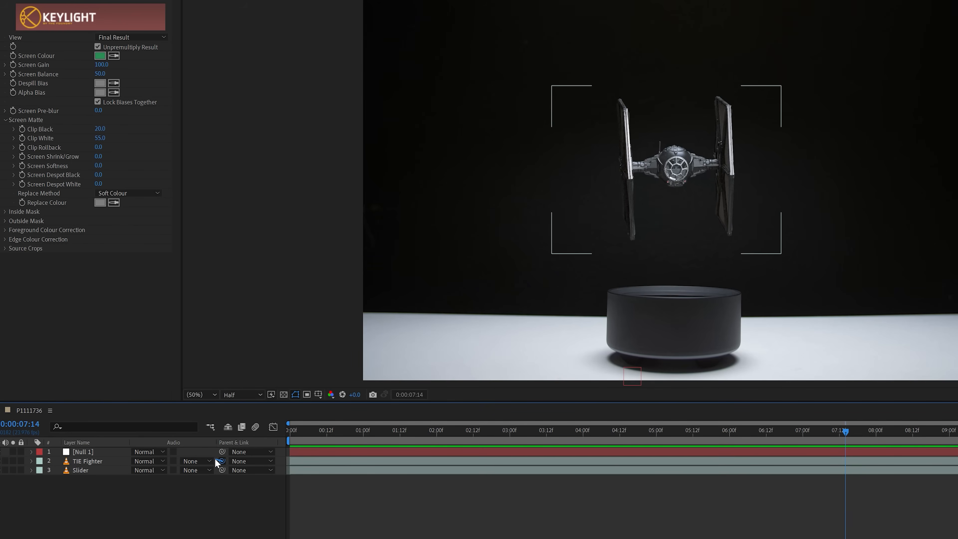
- Parent the TIE Fighter layer to Null 1 and check it floats above the speaker later in the clip
left_click(221, 460)
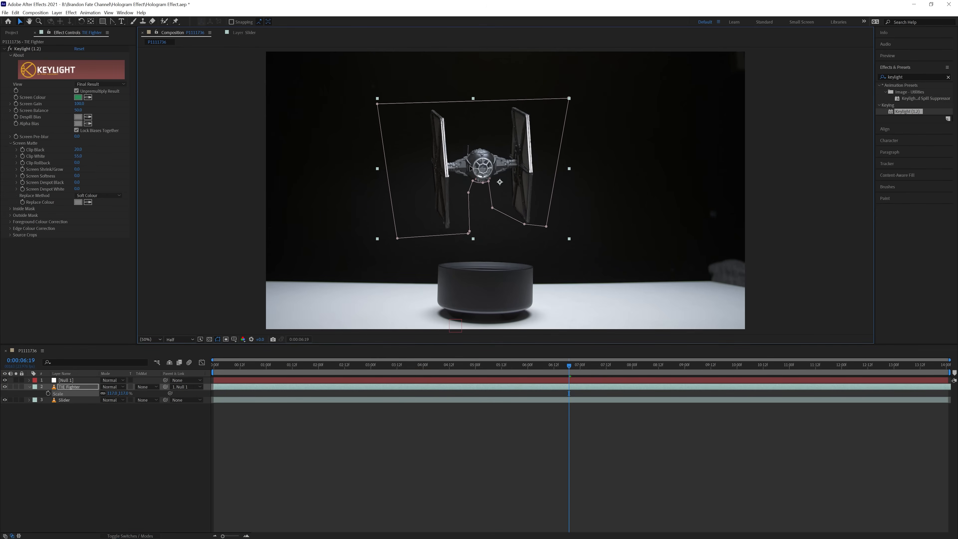
left_click(704, 365)
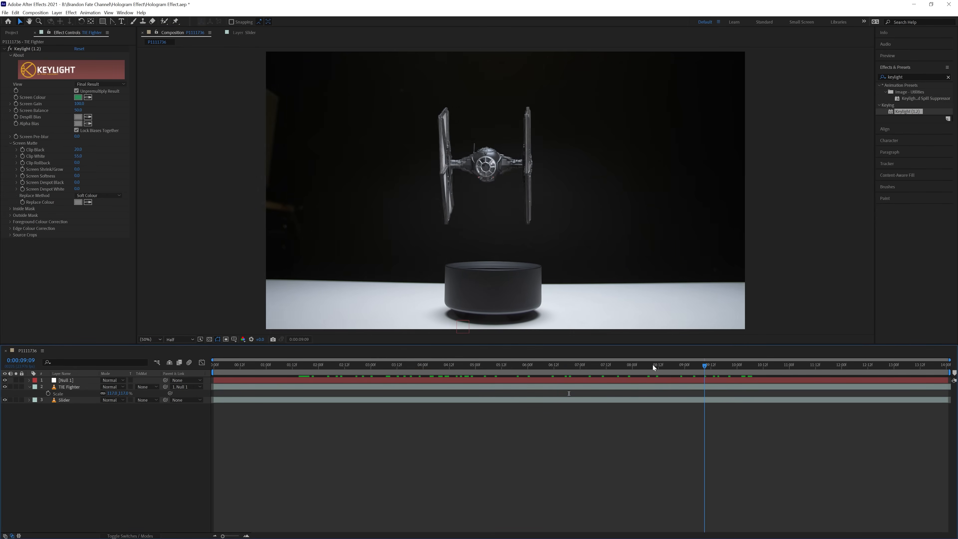
left_click(425, 364)
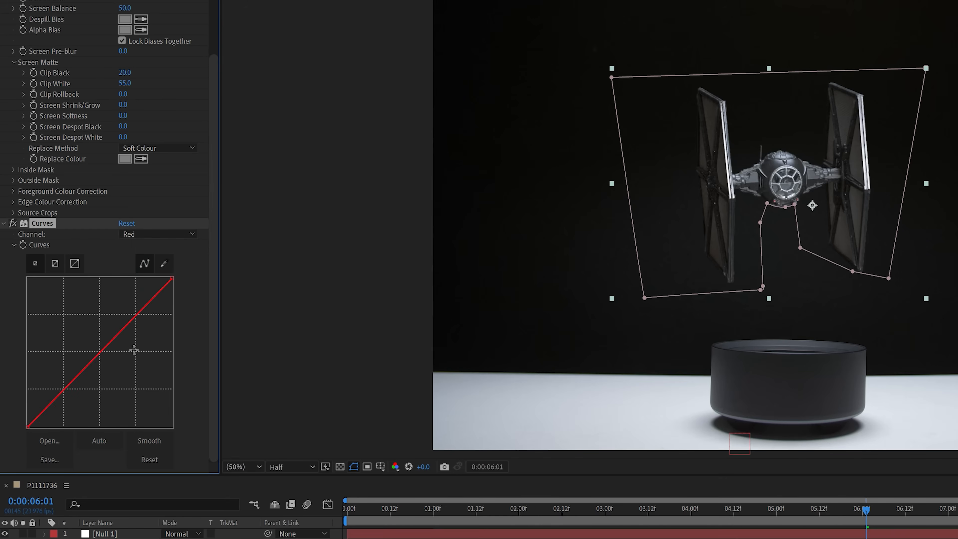
- Tint the fighter blue with Curves, add 20% Noise and Venetian Blinds scan lines width 14, feather 6.5
left_click(158, 233)
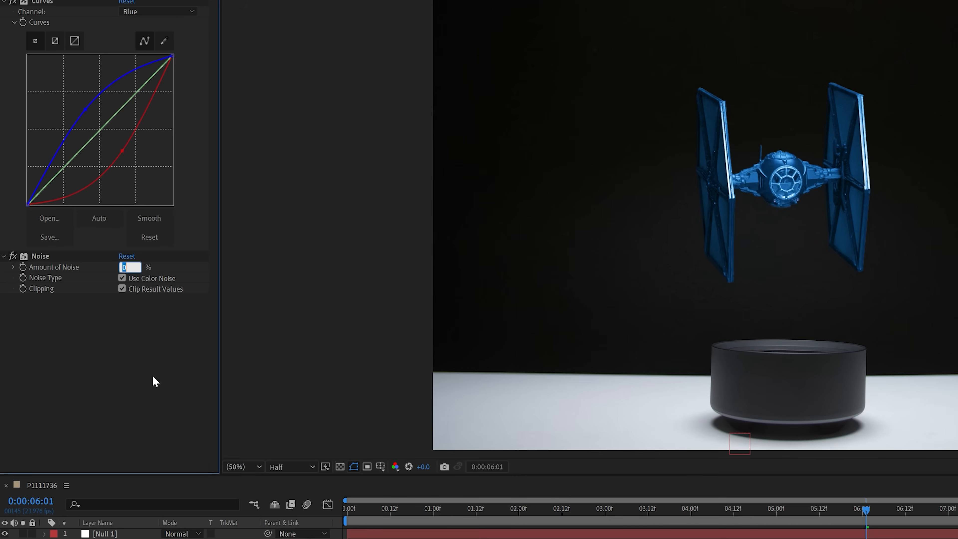
type("20.0")
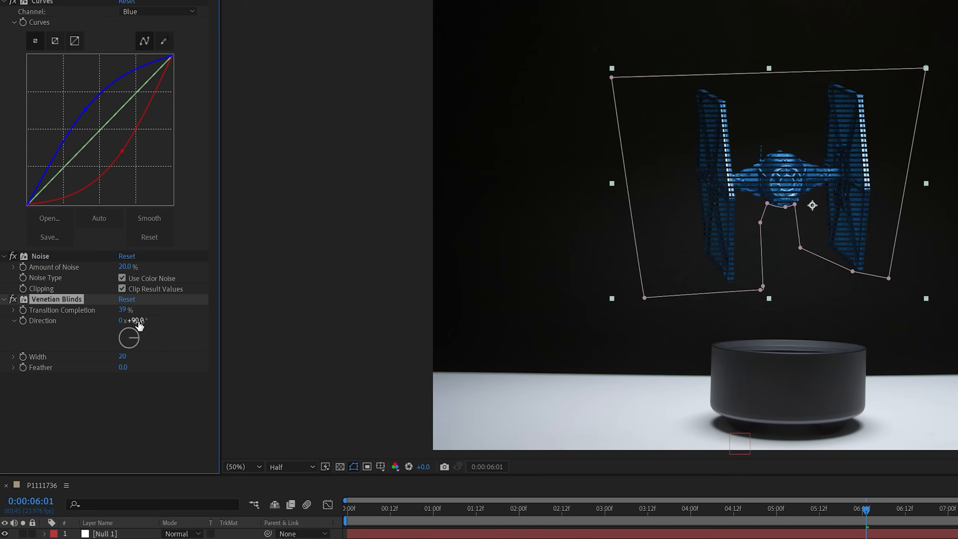
double_click(125, 356)
type("6")
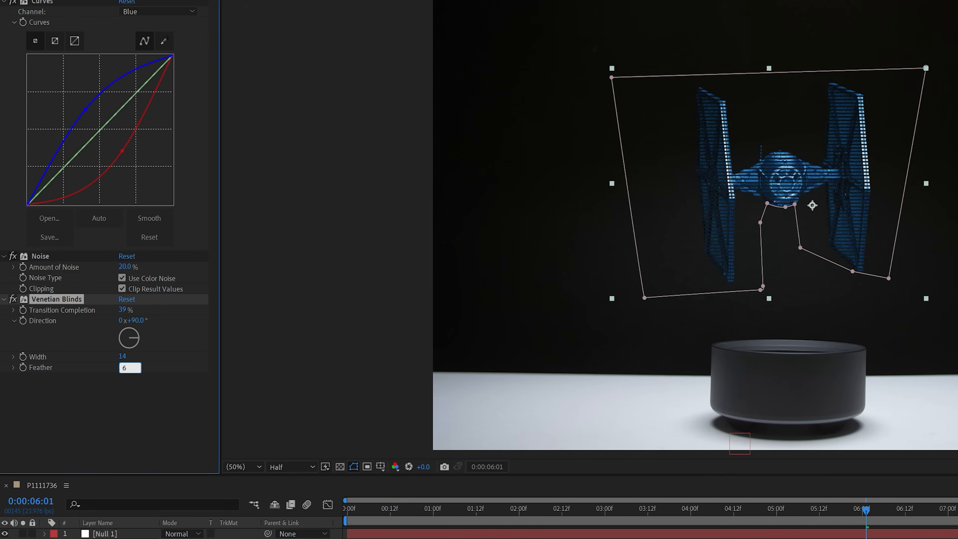
left_click(75, 16)
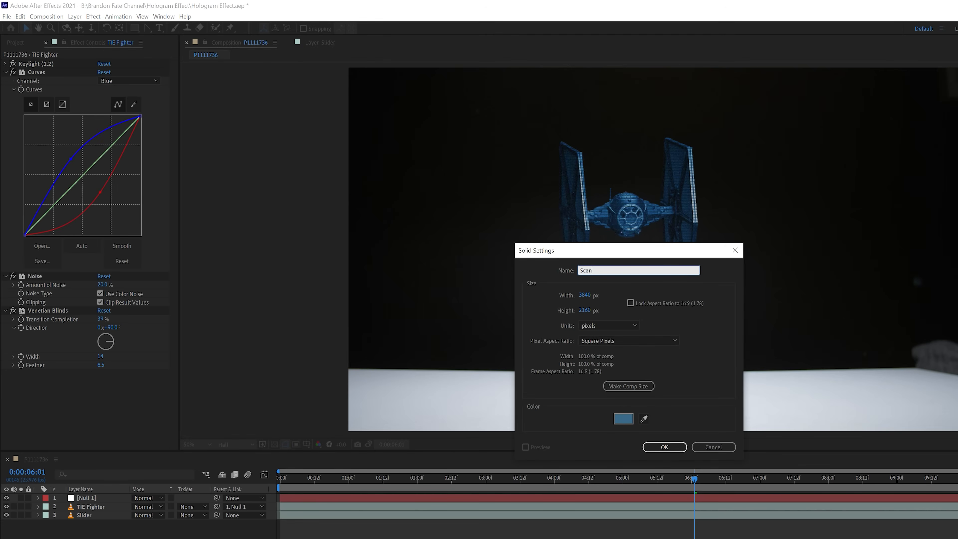
- Create the Scan solid as a thin horizontal line and separate its Position into X and Y
left_click(623, 419)
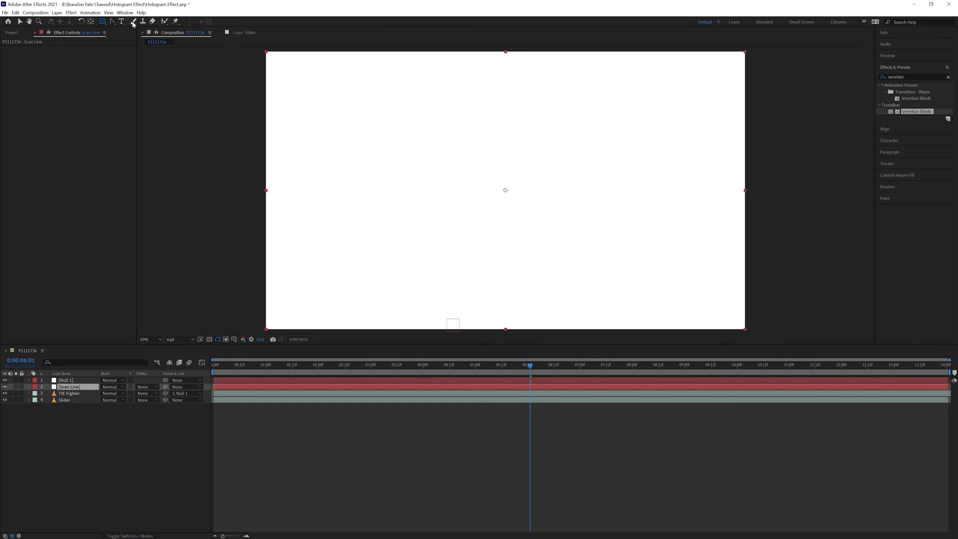
left_click_drag(257, 180, 768, 194)
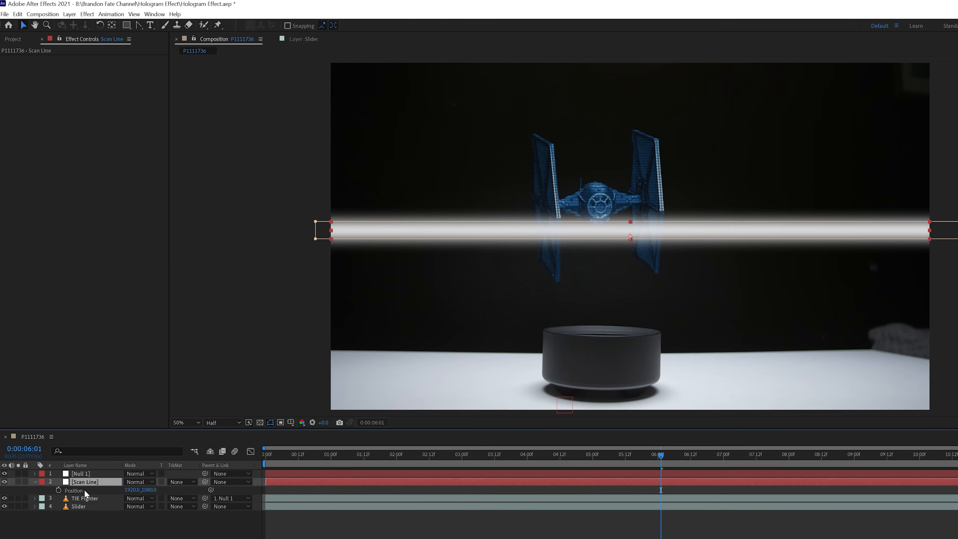
right_click(72, 490)
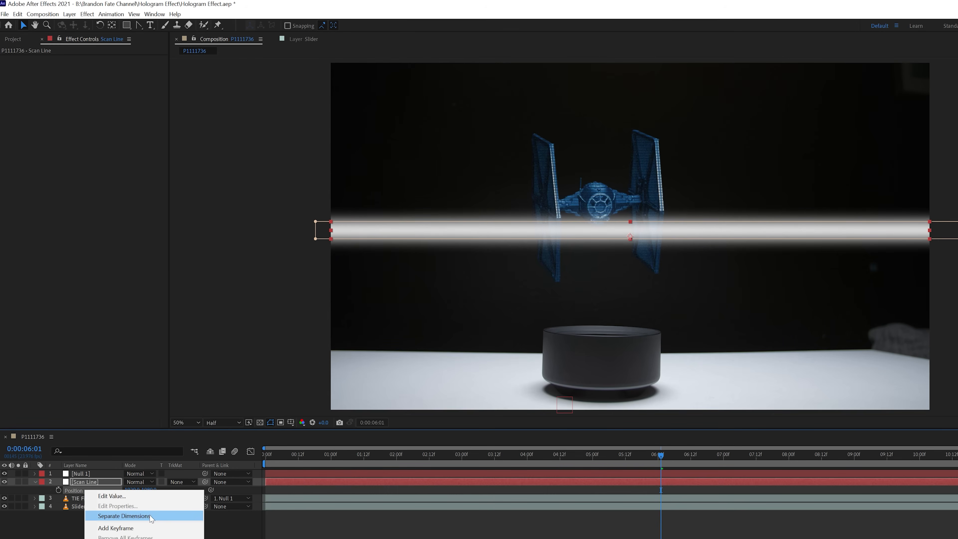
left_click(125, 516)
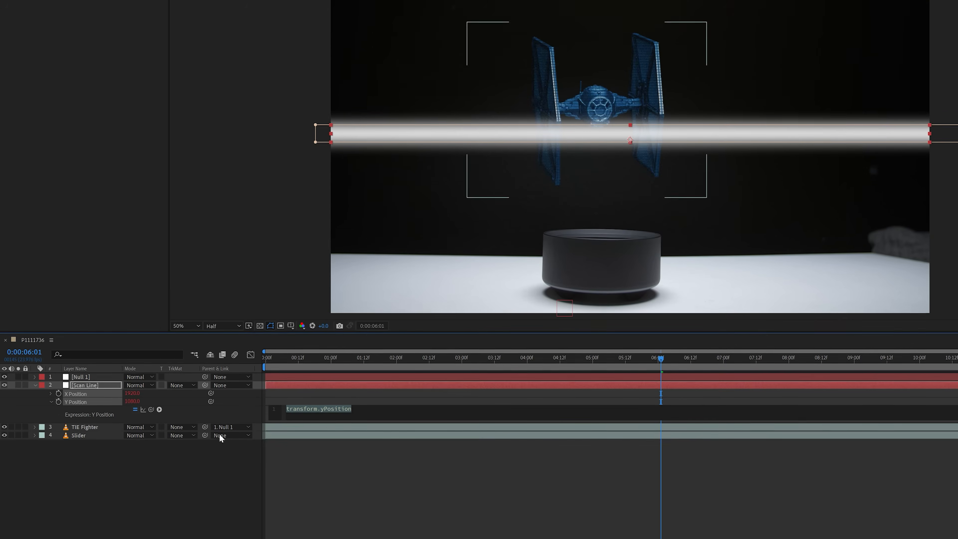
- Drive Y Position with wiggle(.5,2000) and preview the wandering scan line
type("wiggle")
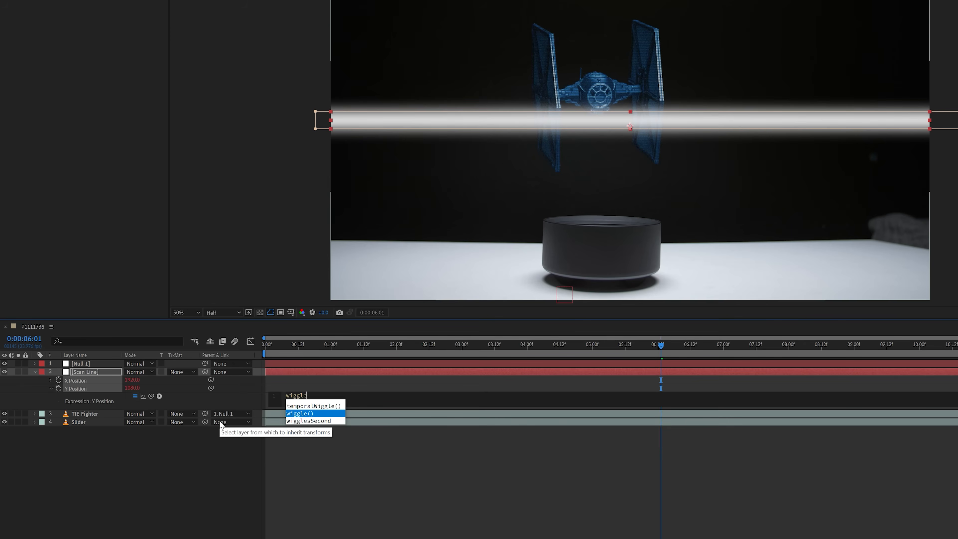
left_click(298, 413)
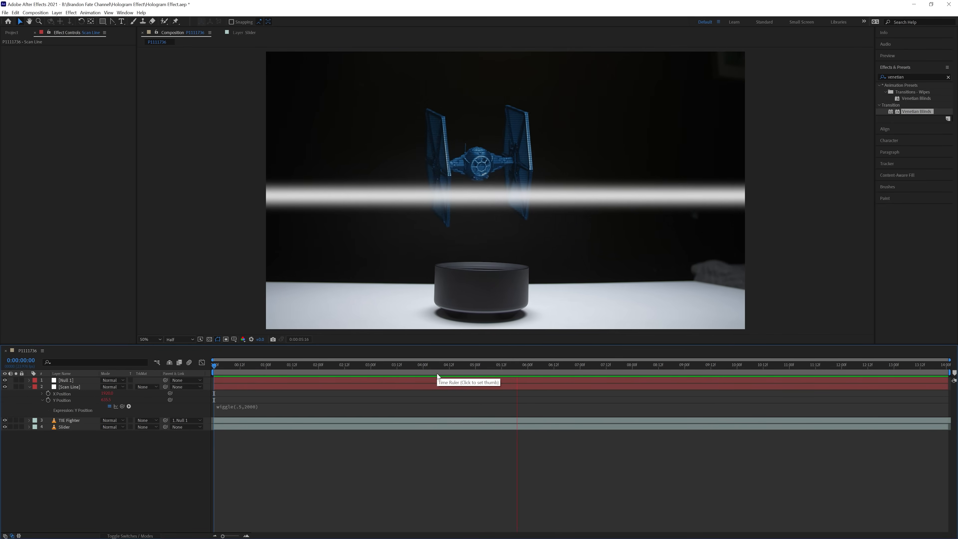
left_click(621, 364)
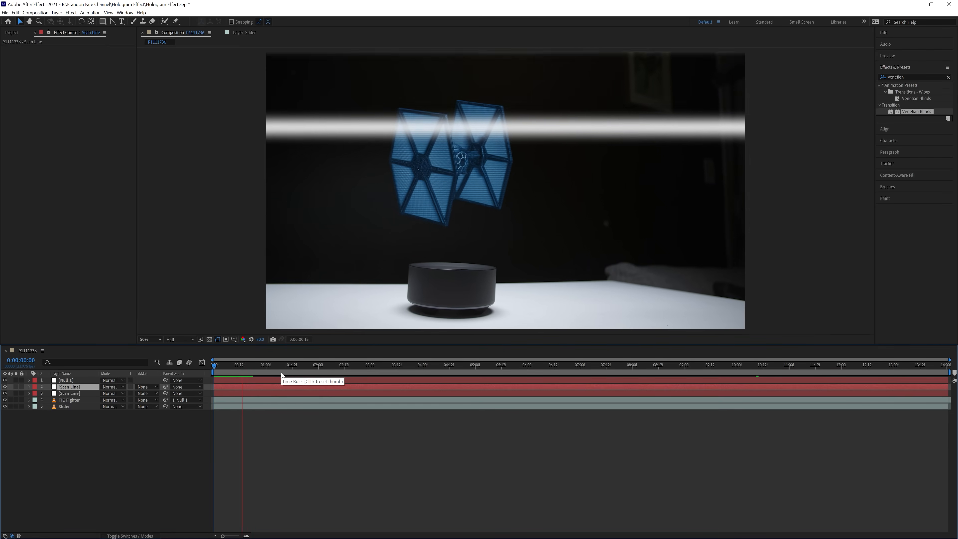
left_click(344, 364)
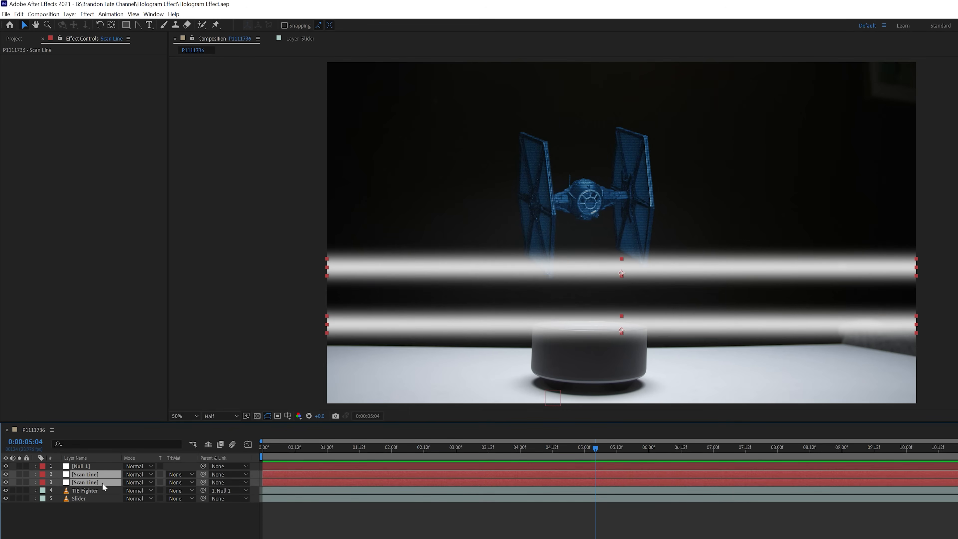
- Pre-compose both Scan Line layers as 'Scan Lines' and make it TIE Fighter 2's alpha matte
right_click(103, 486)
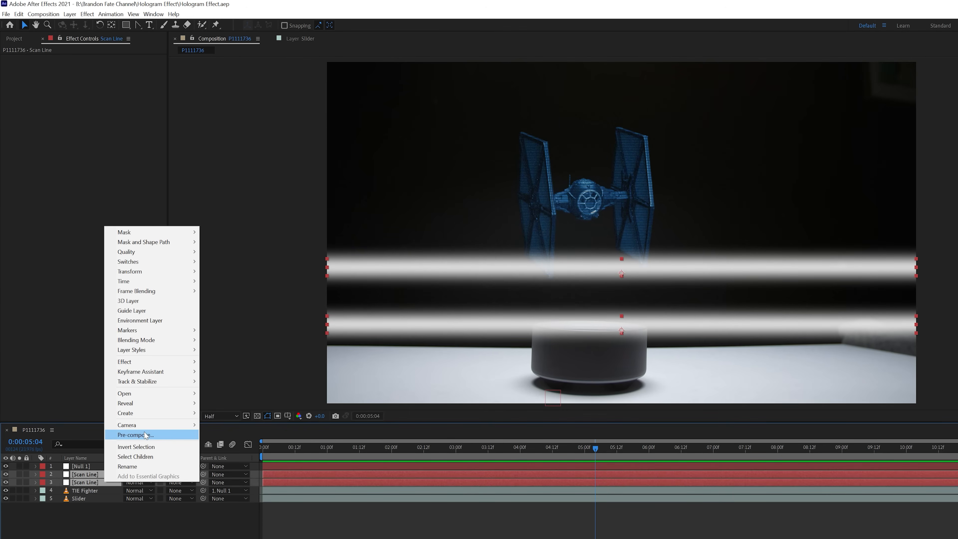
left_click(133, 435)
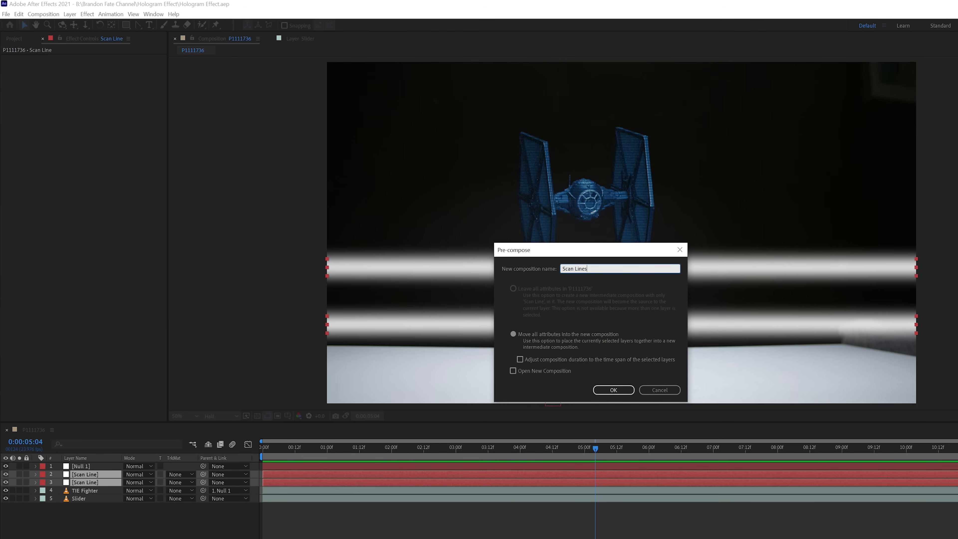
left_click(612, 389)
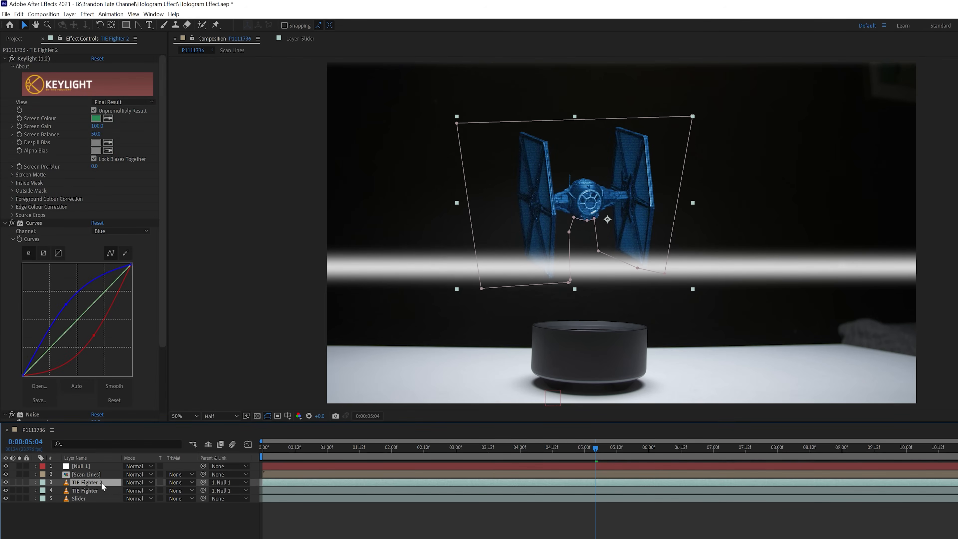
left_click(180, 482)
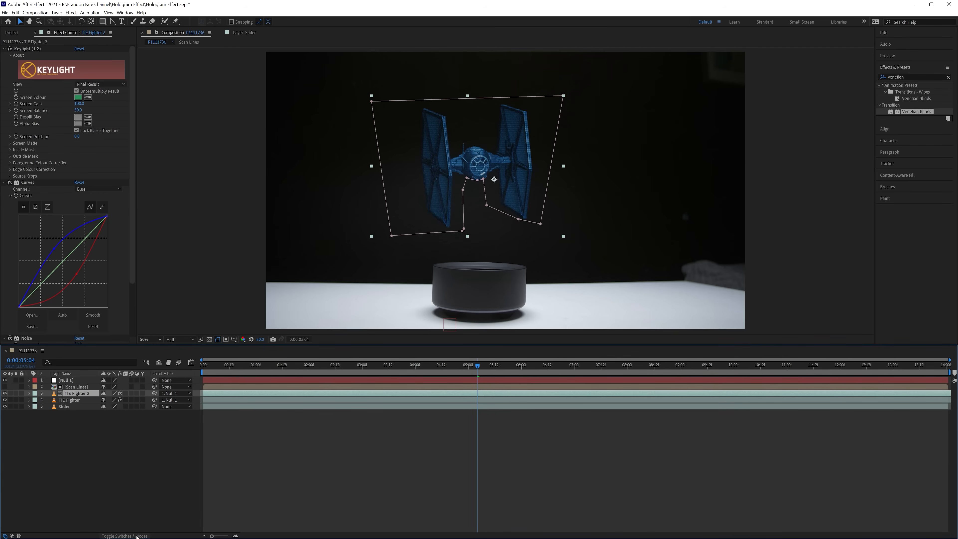
mouse_move(136, 536)
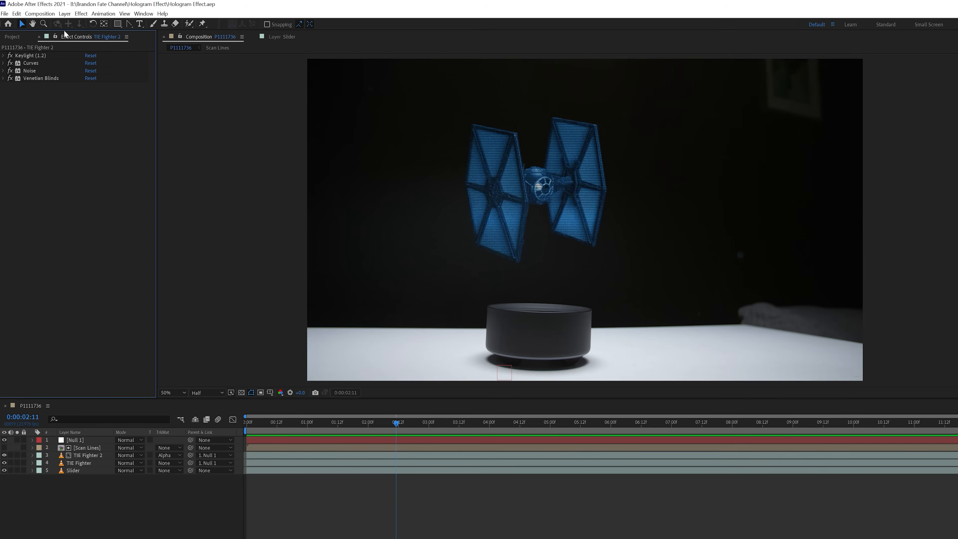
- Apply Turbulent Displace to an adjustment layer with Horizontal Displacement, size 11 and keyframed Evolution
left_click(64, 14)
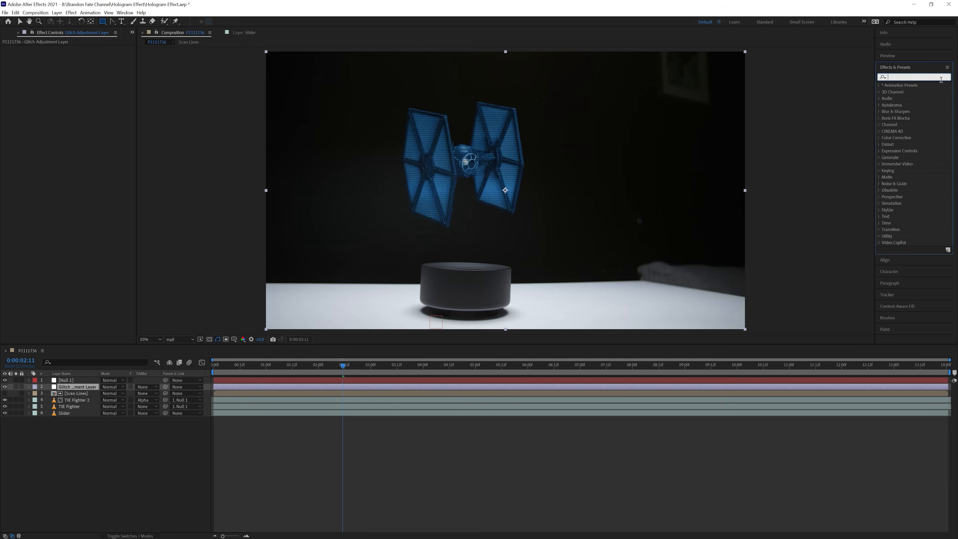
type("turbulent")
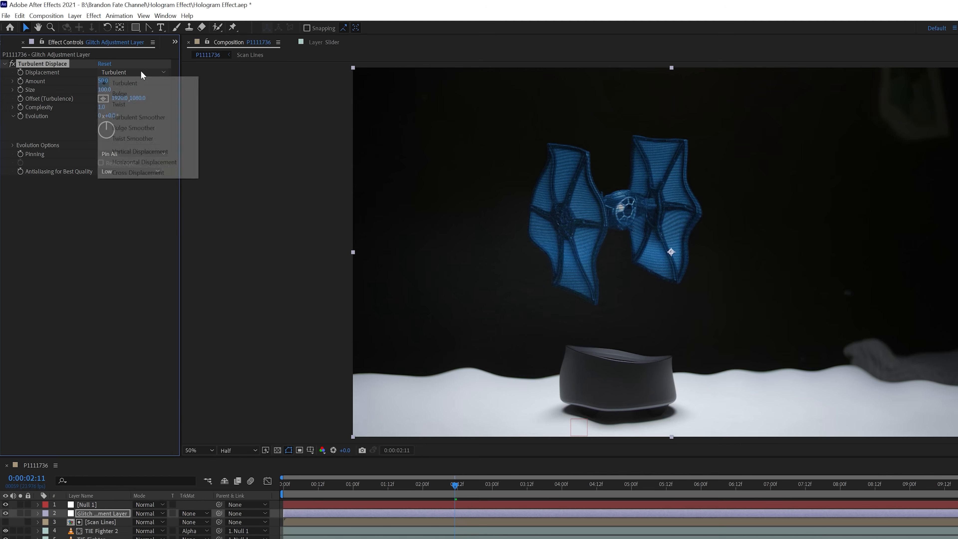
mouse_move(152, 163)
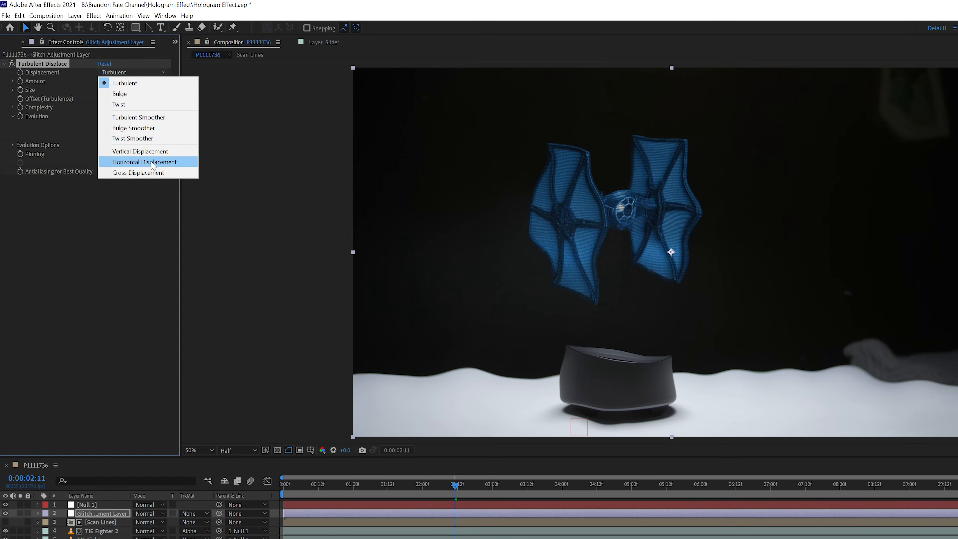
left_click(143, 161)
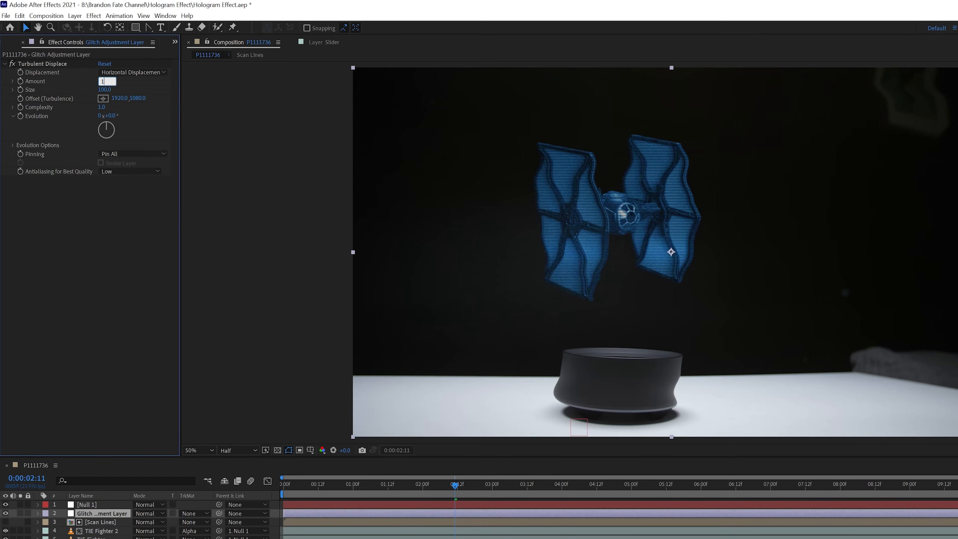
type("11")
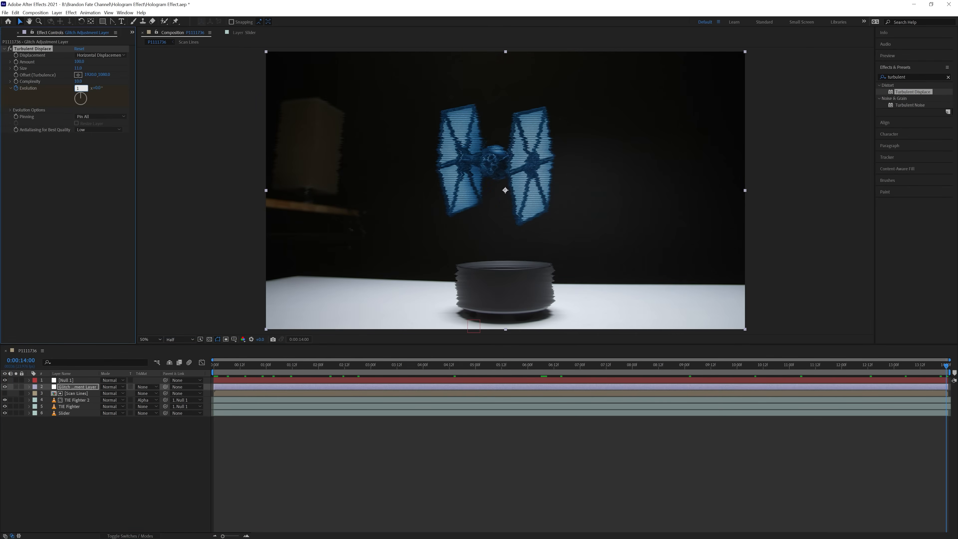
left_click(64, 13)
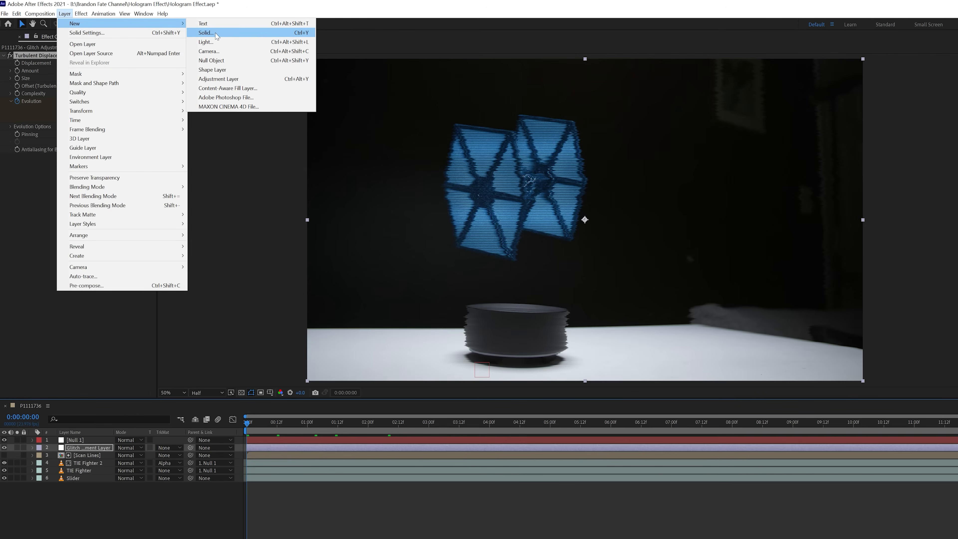
- Create the Glitch Line solid whose Glitch Lines precomp alpha-mattes the glitch adjustment layer
left_click(206, 33)
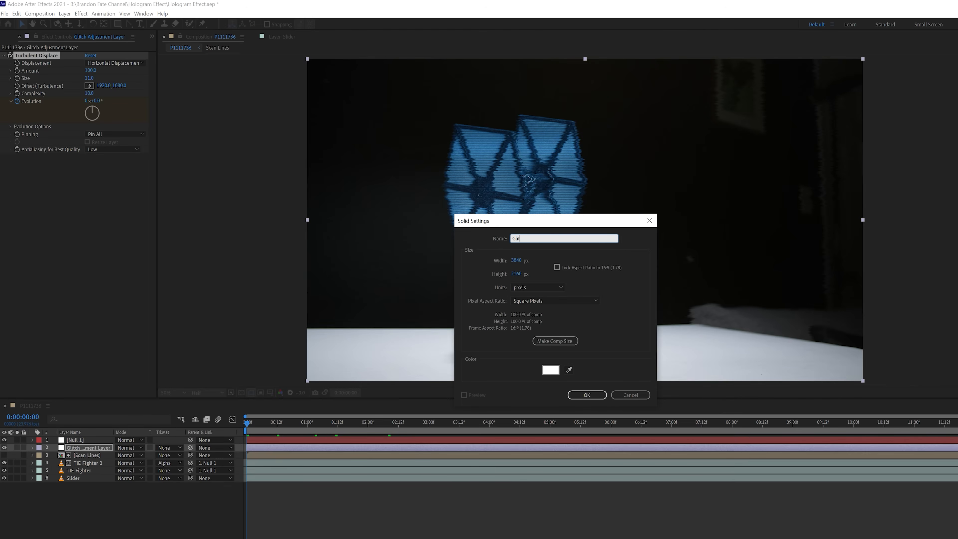
left_click(586, 395)
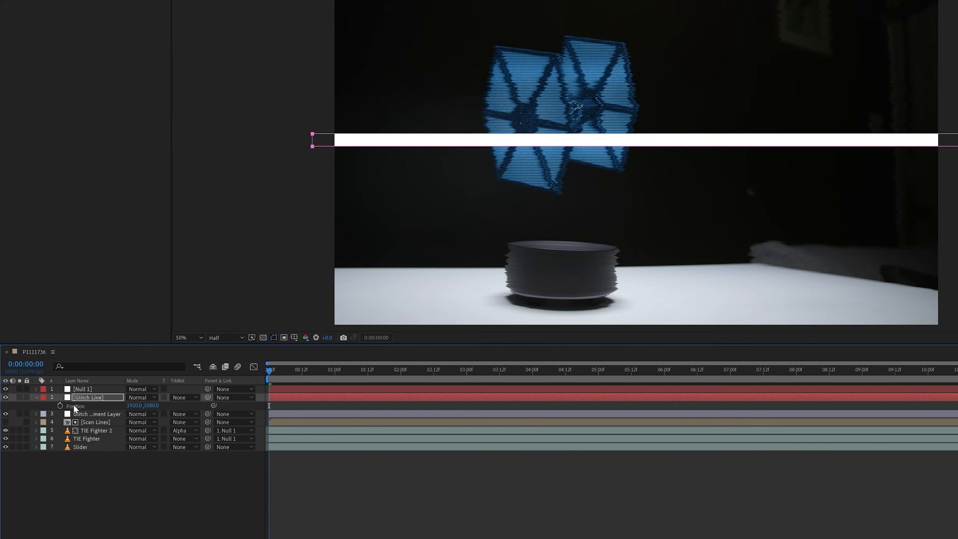
left_click(59, 406)
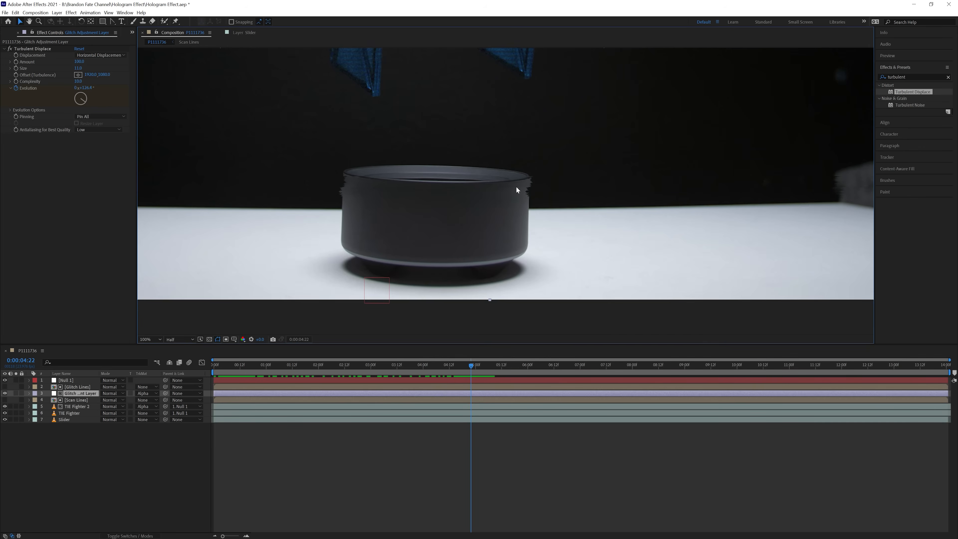
mouse_move(354, 187)
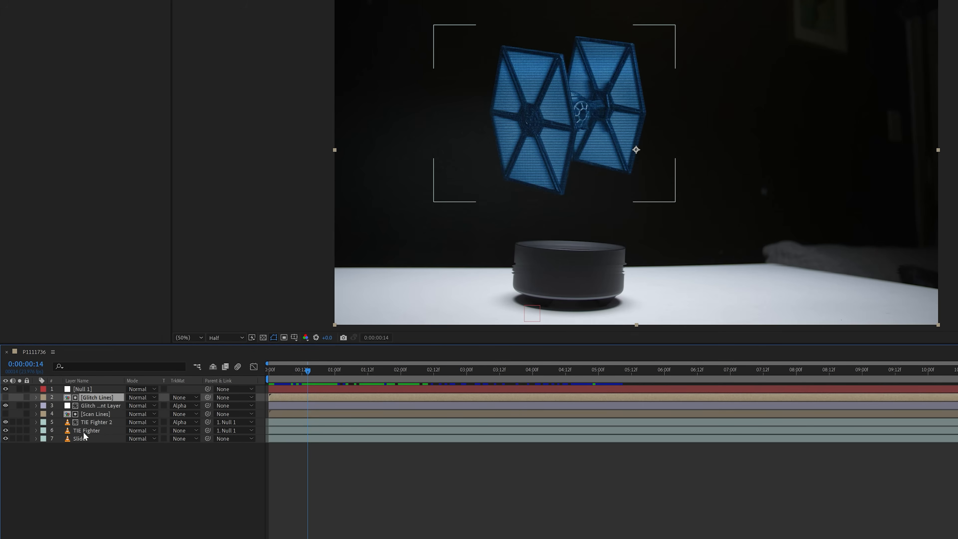
- Pre-compose the glitch, scan line and TIE Fighter layers into a 'Hologram' composition
right_click(85, 434)
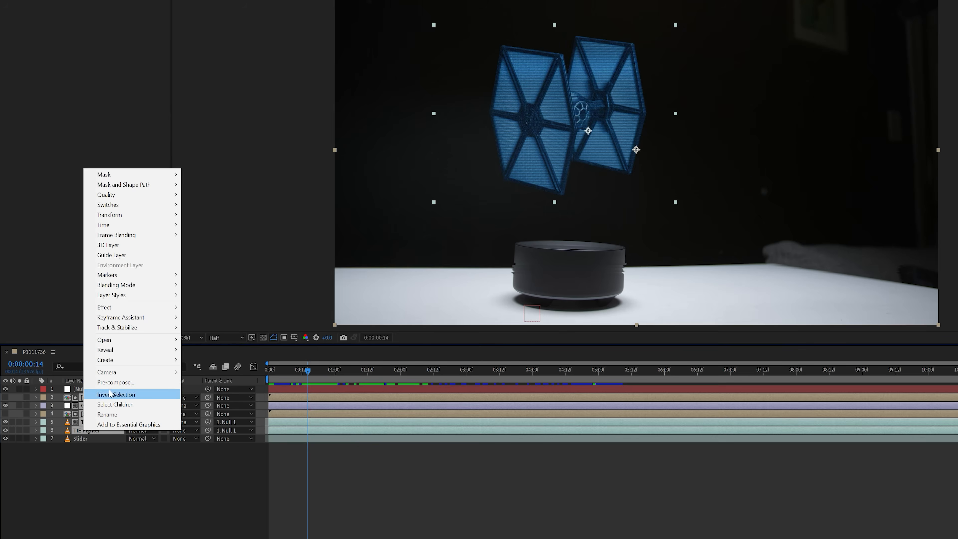
left_click(115, 381)
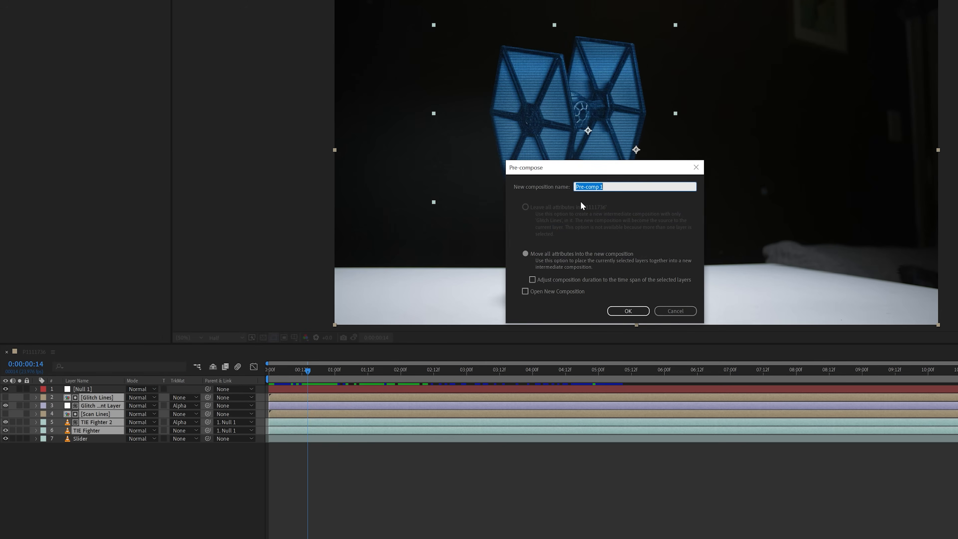
type("Hologram")
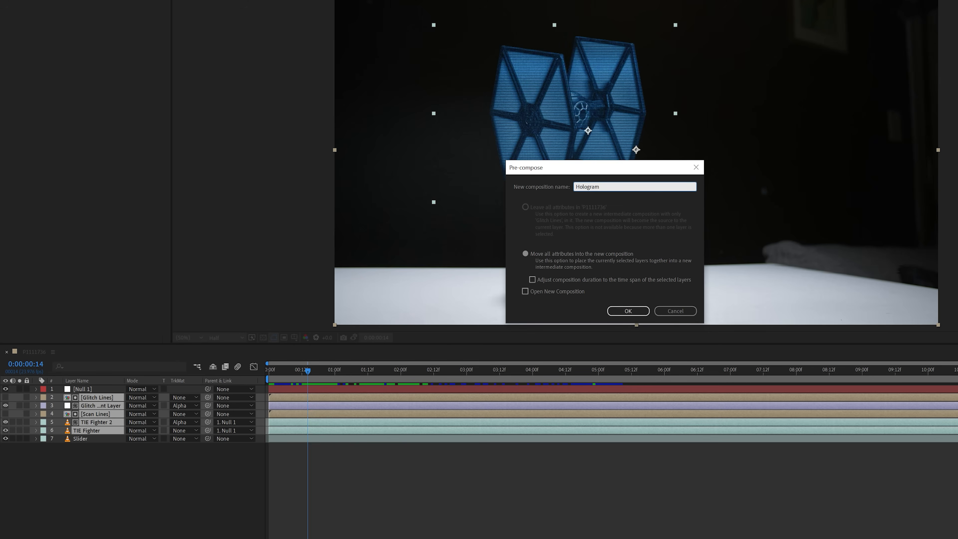
left_click(628, 310)
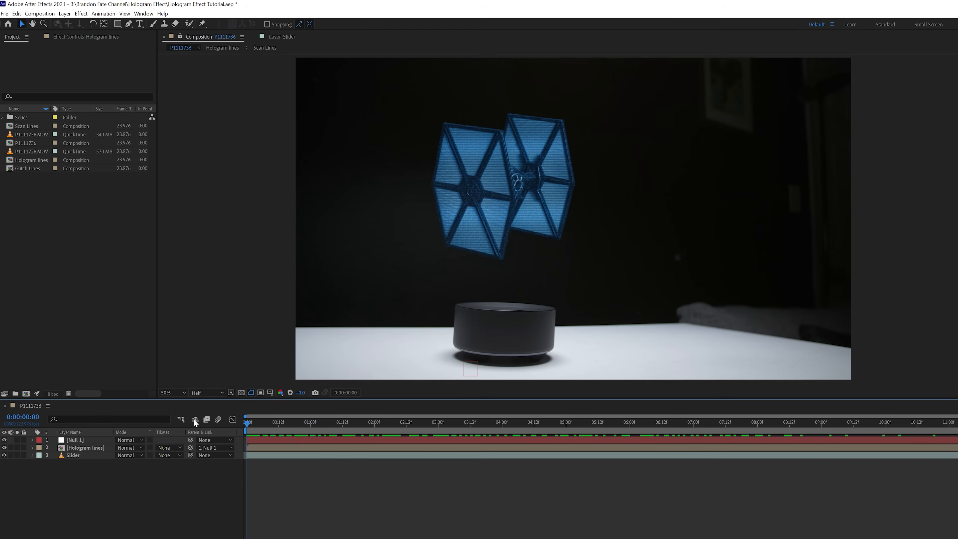
- Create a new solid layer named Light beam base
left_click(64, 14)
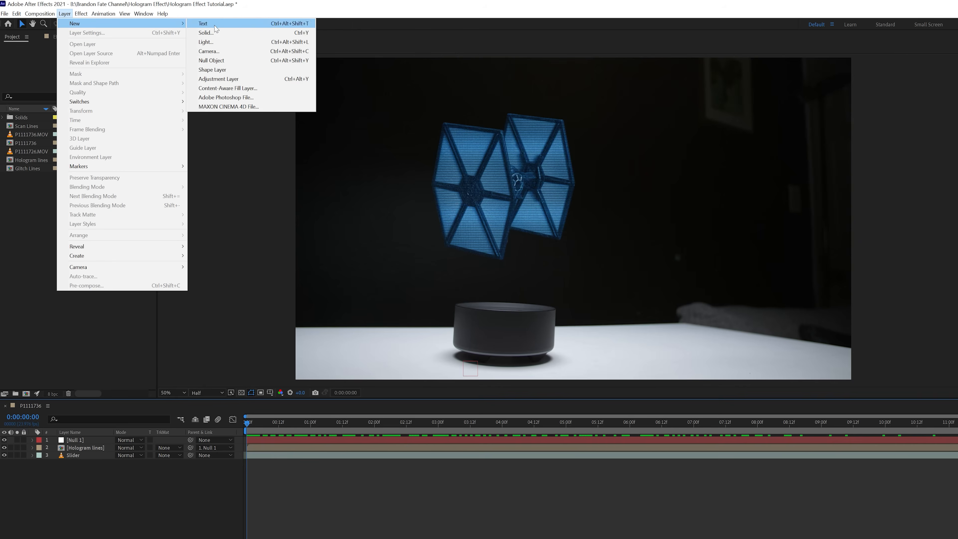
left_click(205, 33)
type("Light beam base")
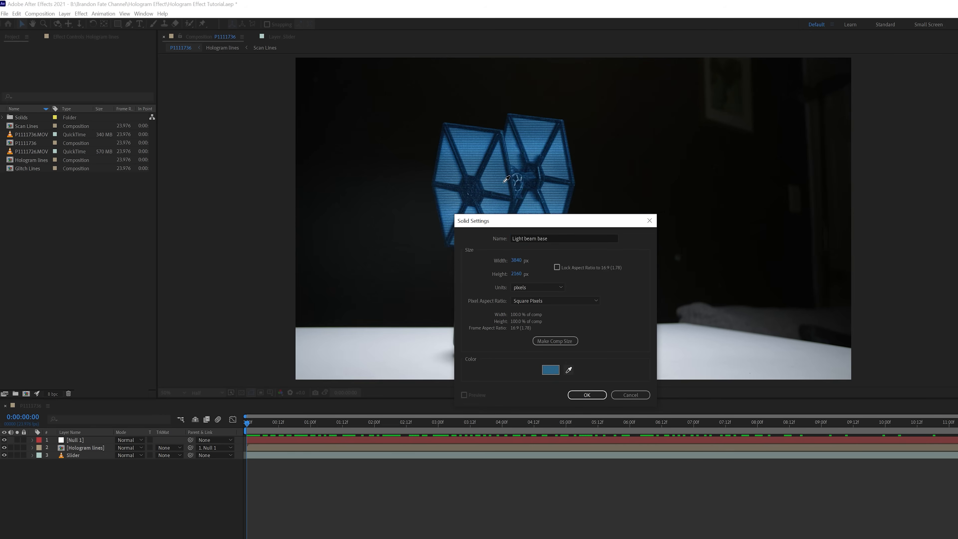
left_click(586, 394)
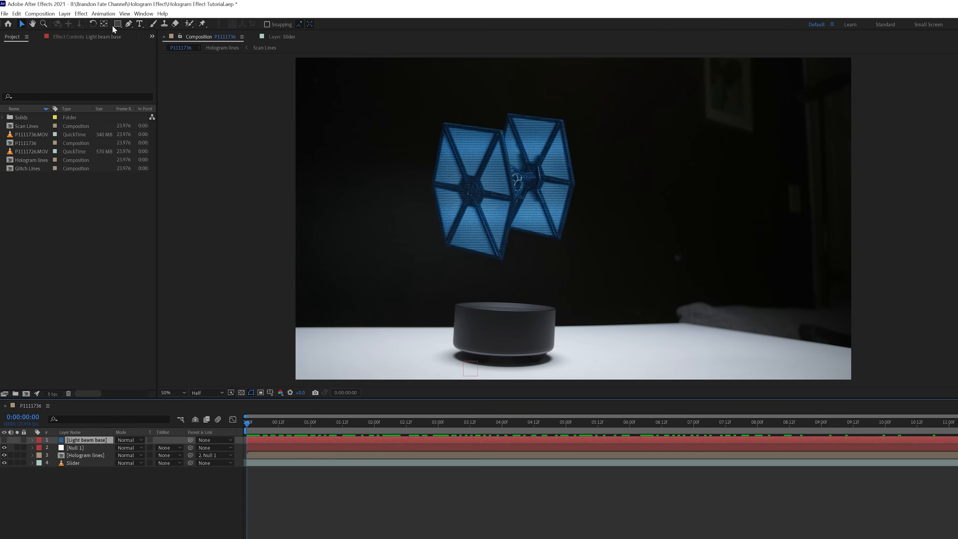
- Mask Light beam base elliptically over the clock's top and keyframe the mask path on later frames
left_click(117, 24)
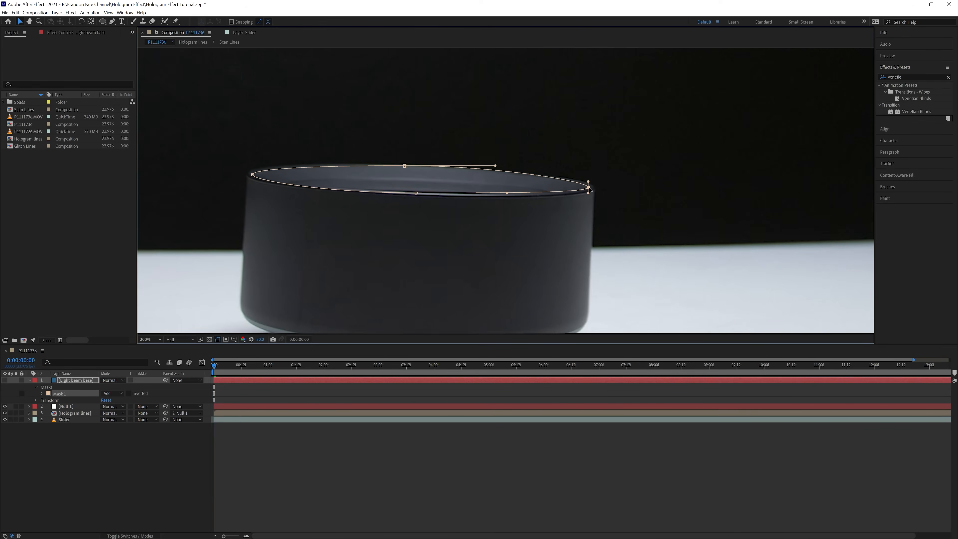
left_click(113, 379)
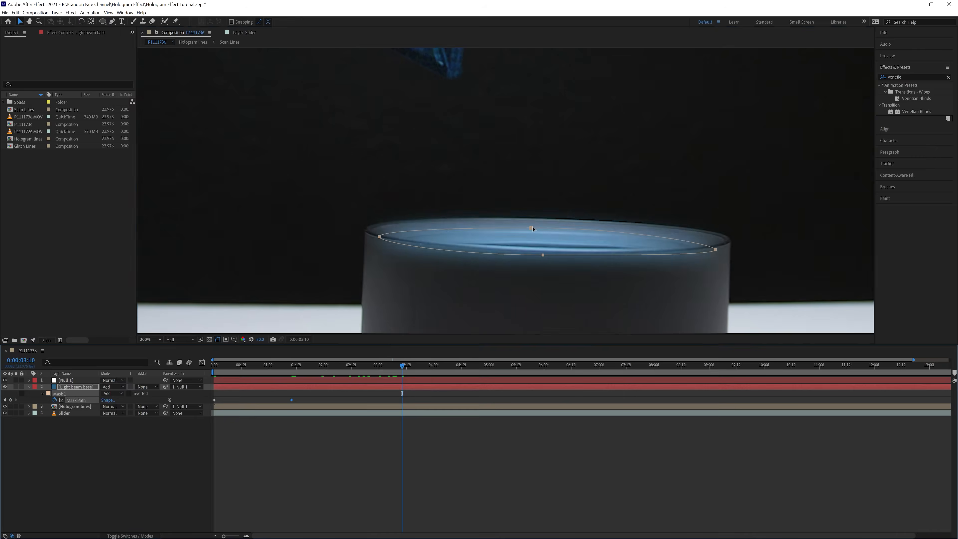
left_click(693, 365)
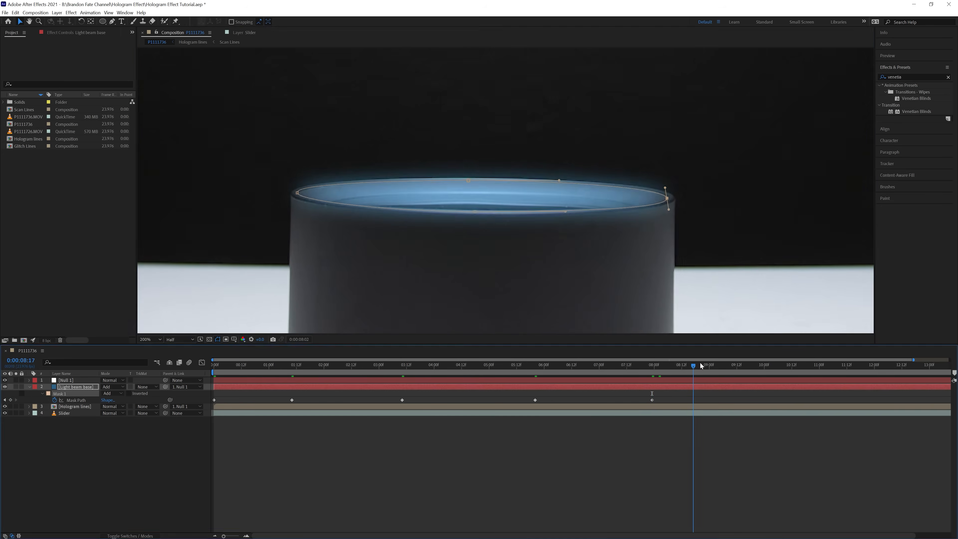
type("glow")
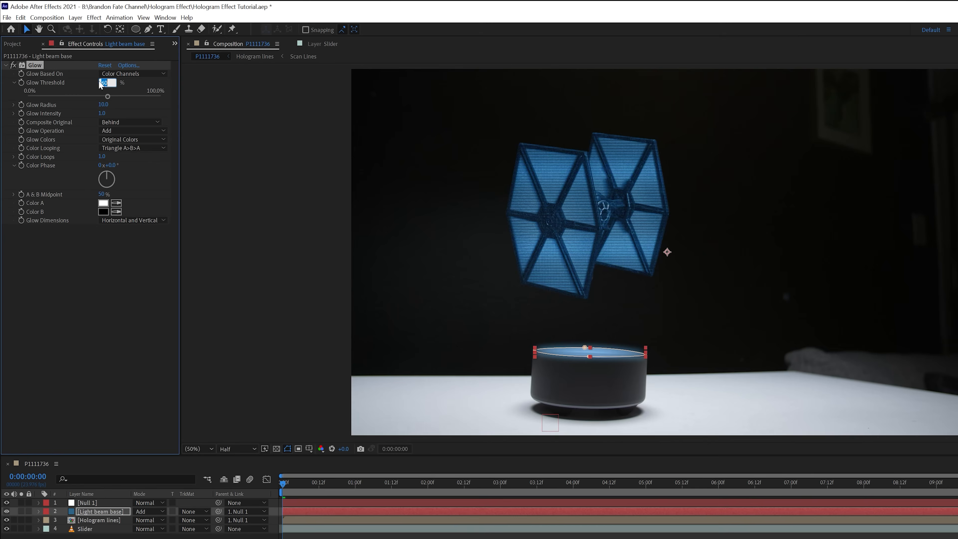
- Set Glow threshold 47%, radius 100, intensity 0.6 on Light beam base and duplicate it twice
left_click_drag(108, 96, 90, 96)
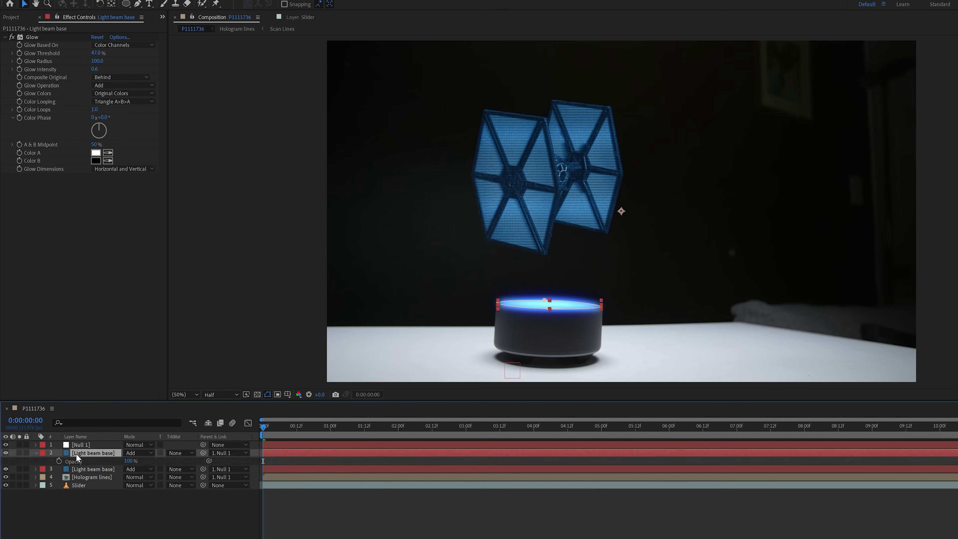
double_click(130, 461)
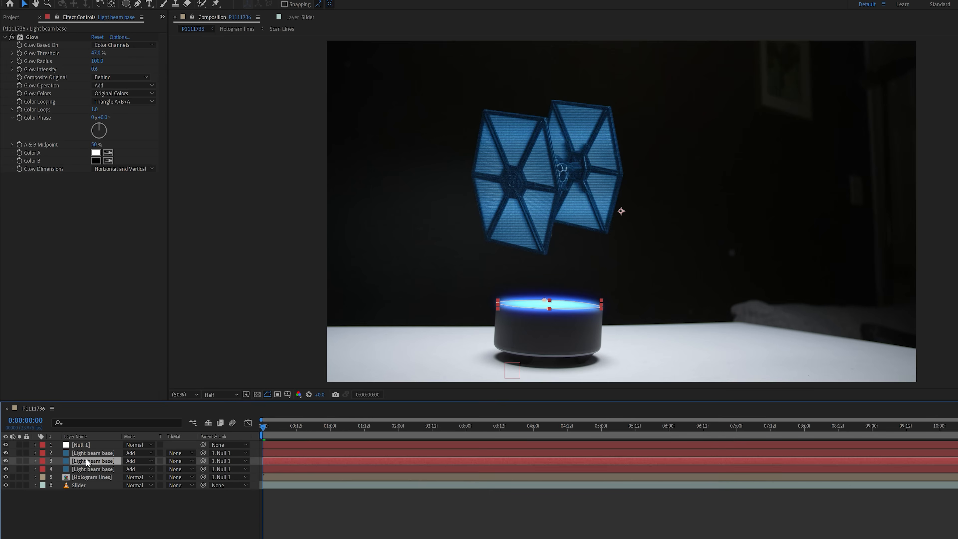
- Rename the duplicate to Light Beam and mask it into a trapezoid beam with rectangular masks
double_click(92, 460)
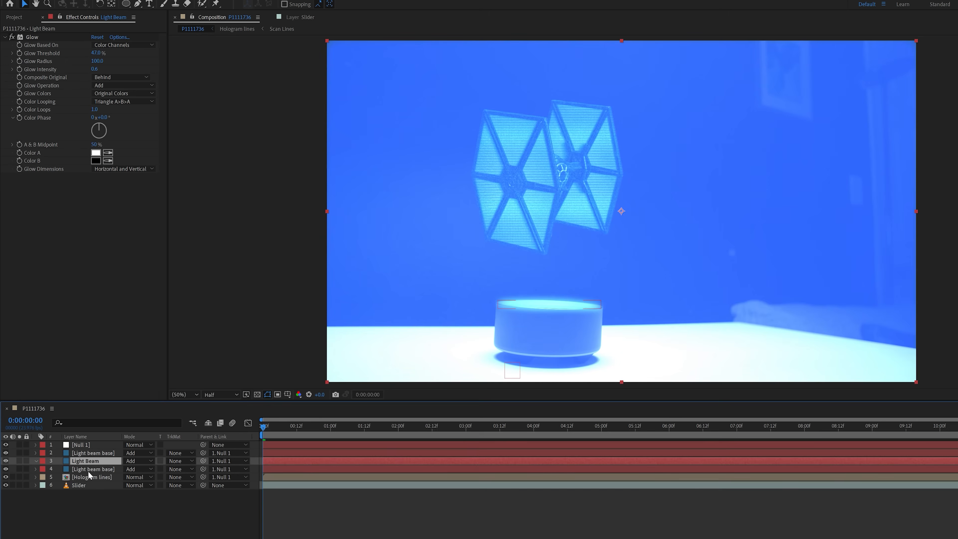
left_click_drag(488, 242, 509, 303)
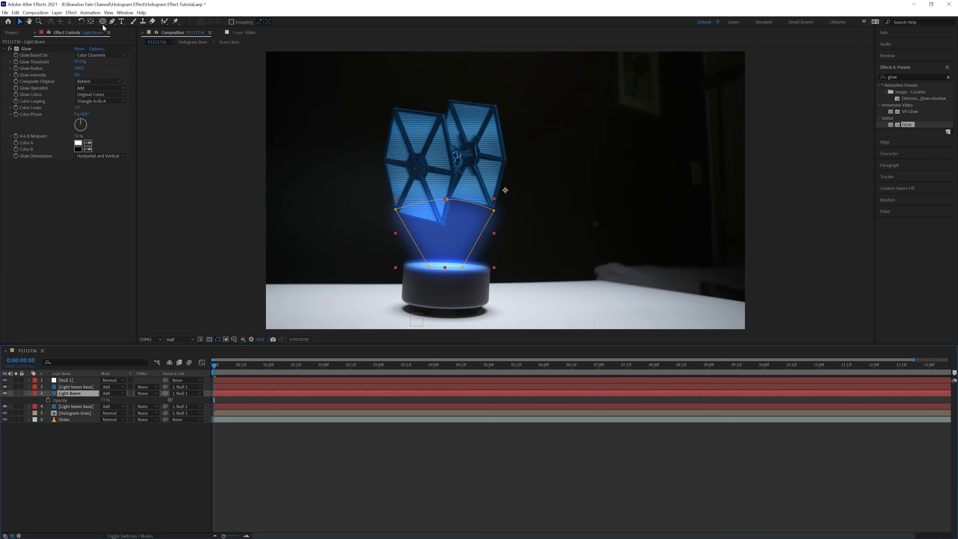
left_click(103, 21)
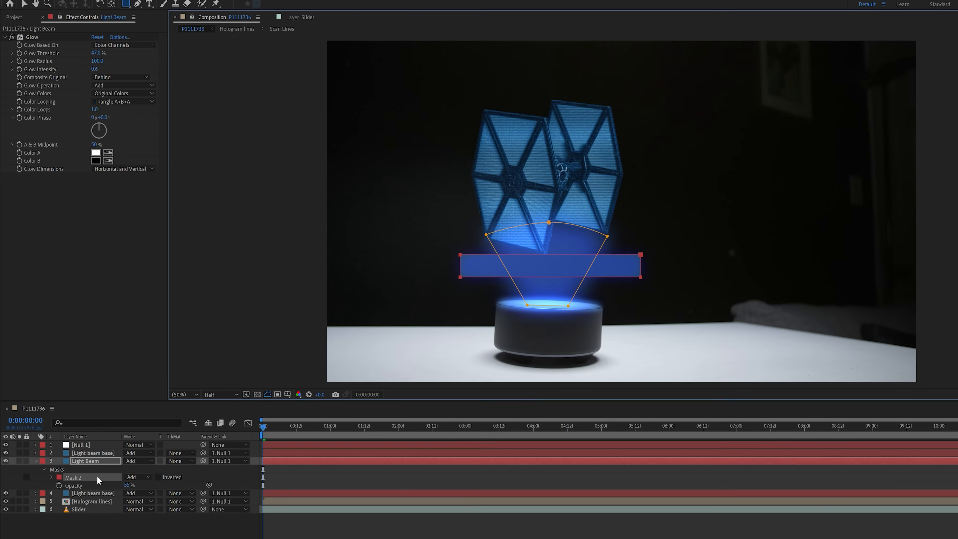
left_click(138, 476)
type("Glow")
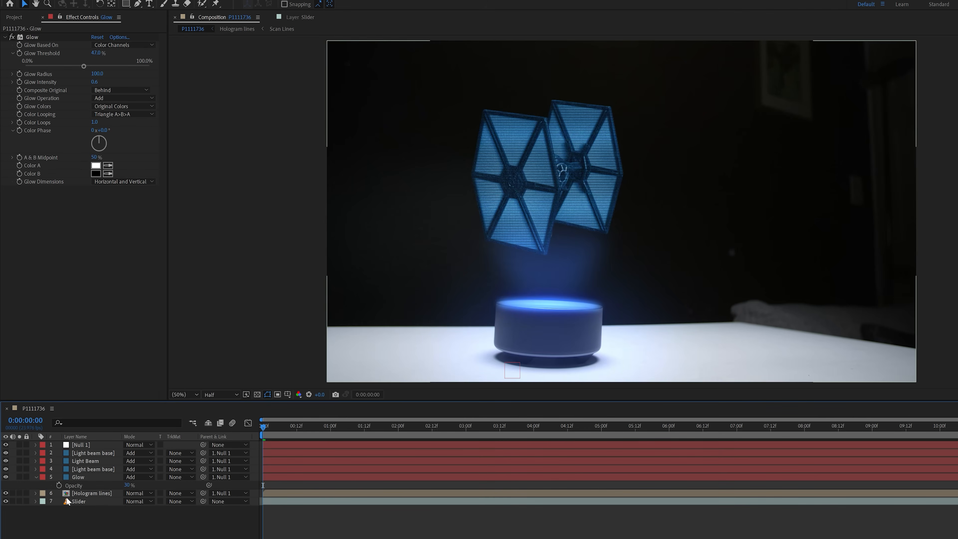
left_click(91, 485)
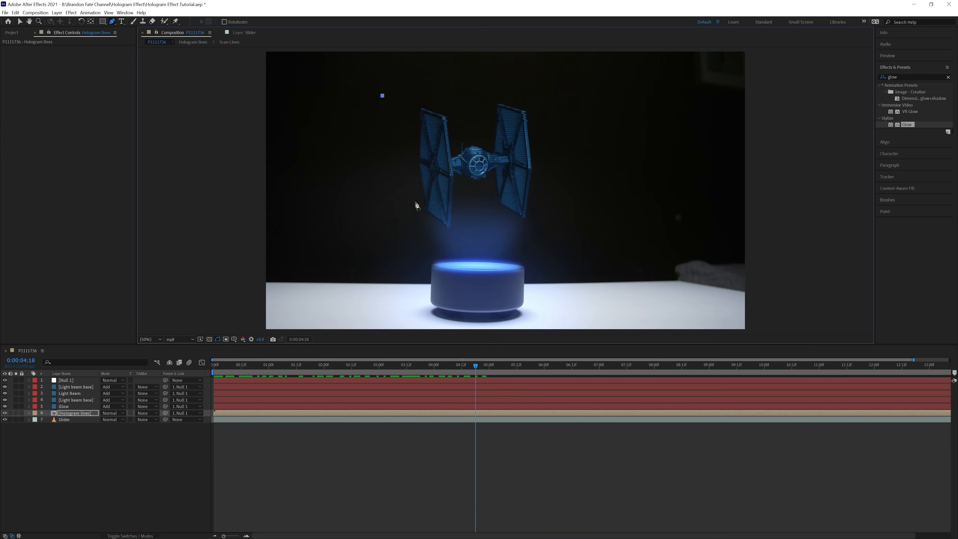
mouse_move(428, 206)
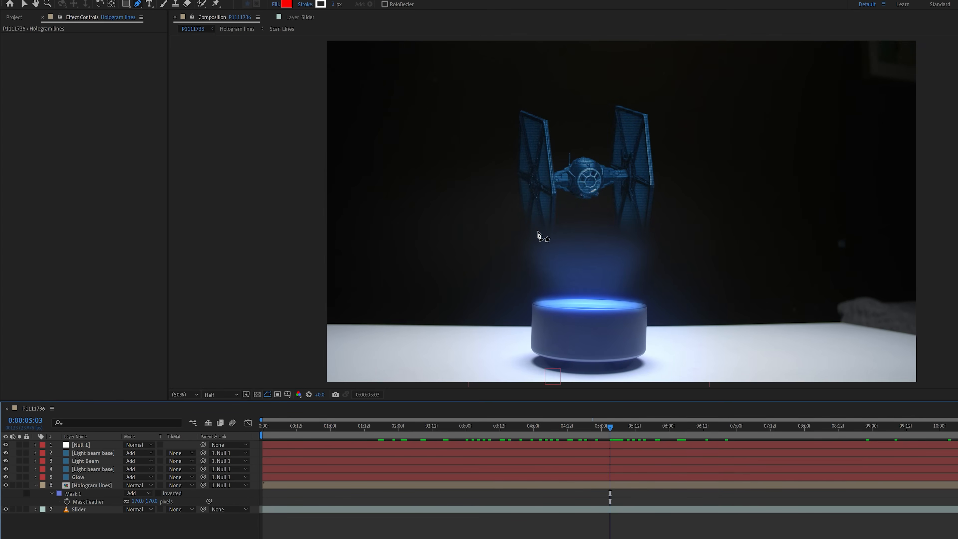
mouse_move(628, 236)
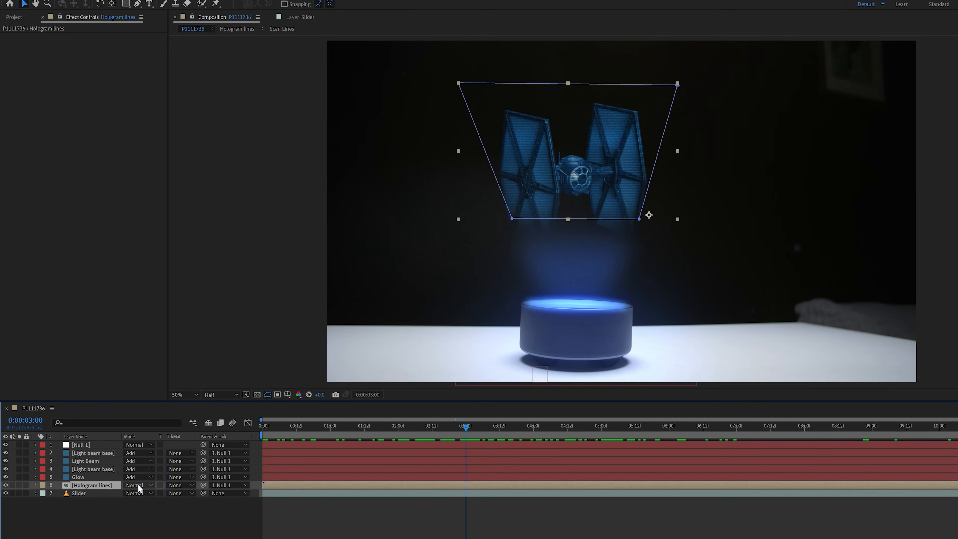
- Blend the Hologram lines layer in Add mode with a Glow effect
left_click(136, 484)
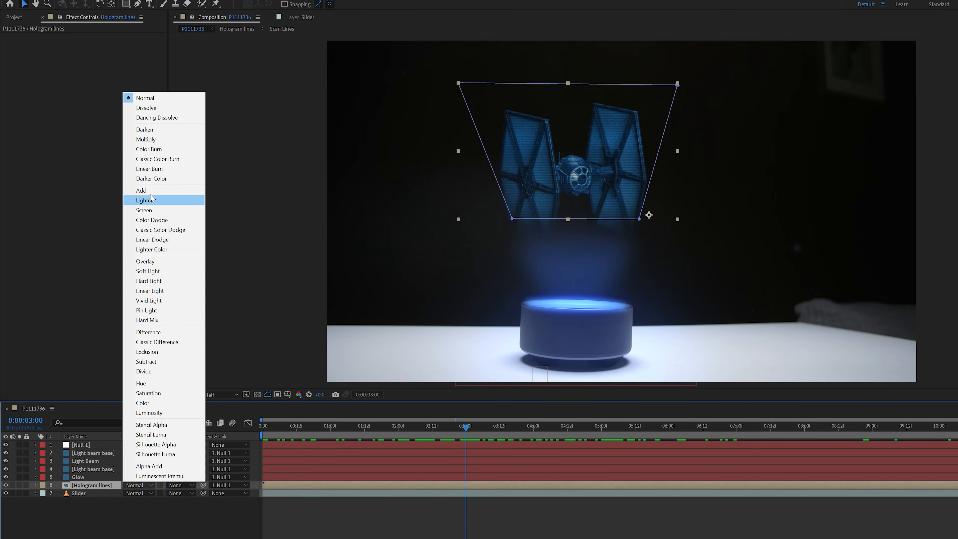
left_click(142, 191)
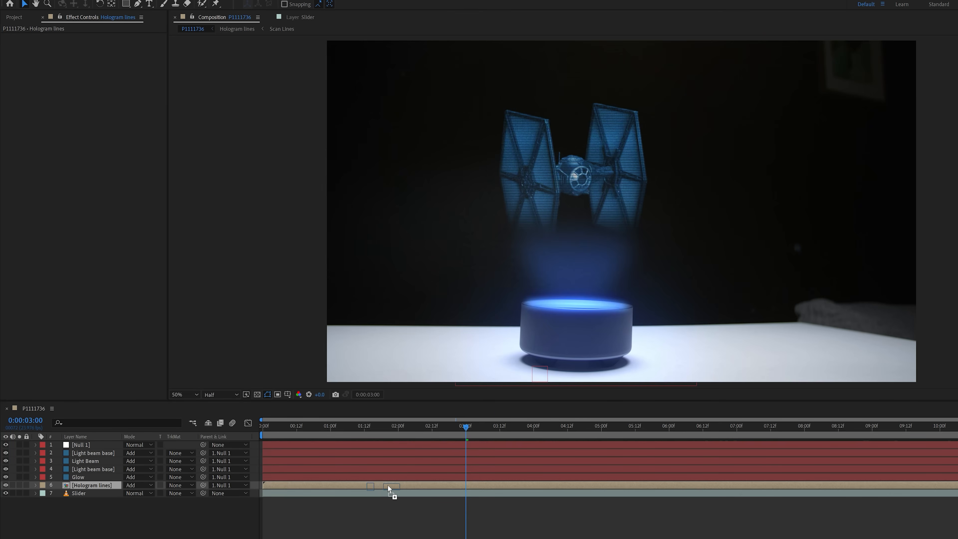
left_click(92, 485)
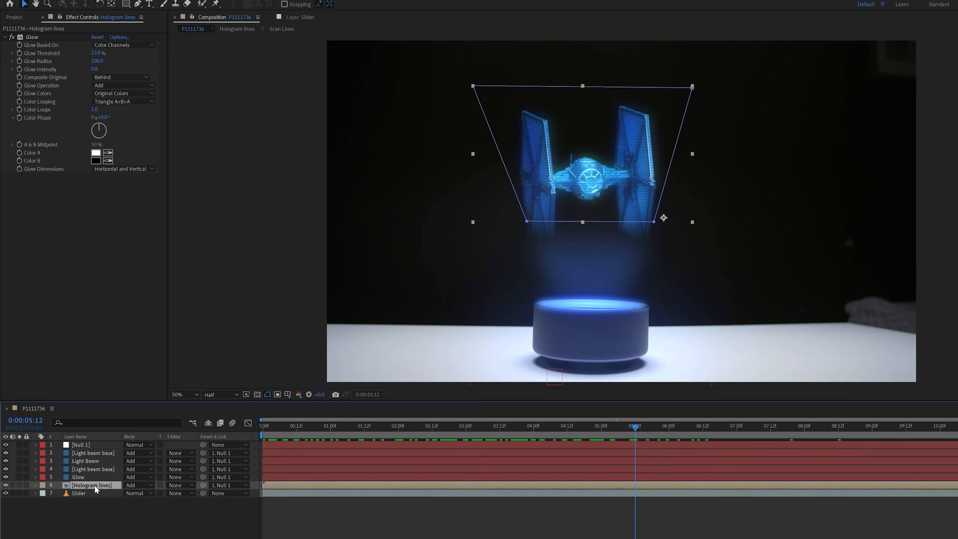
- Give Hologram lines opacity a wiggle(5,20) flicker expression
left_click(34, 485)
type("wiggle(")
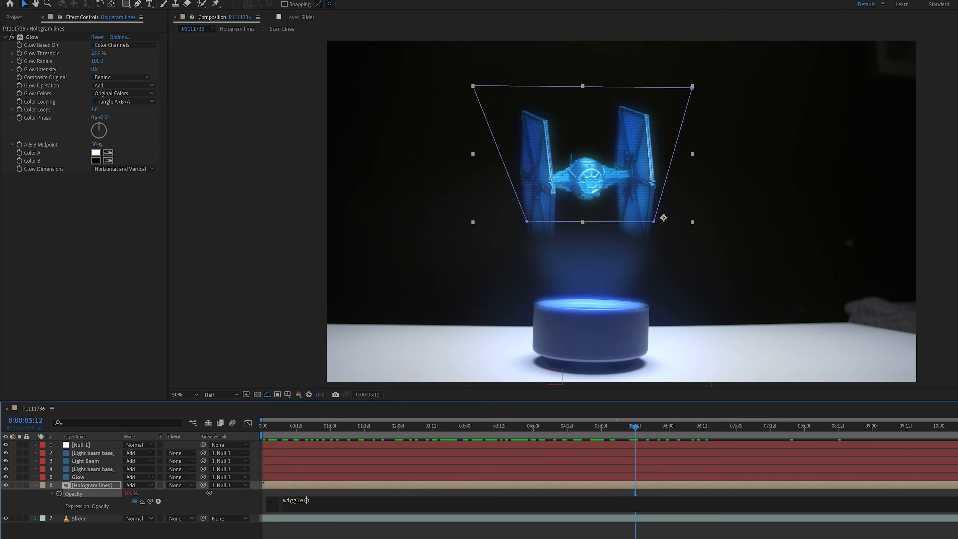
type("5,")
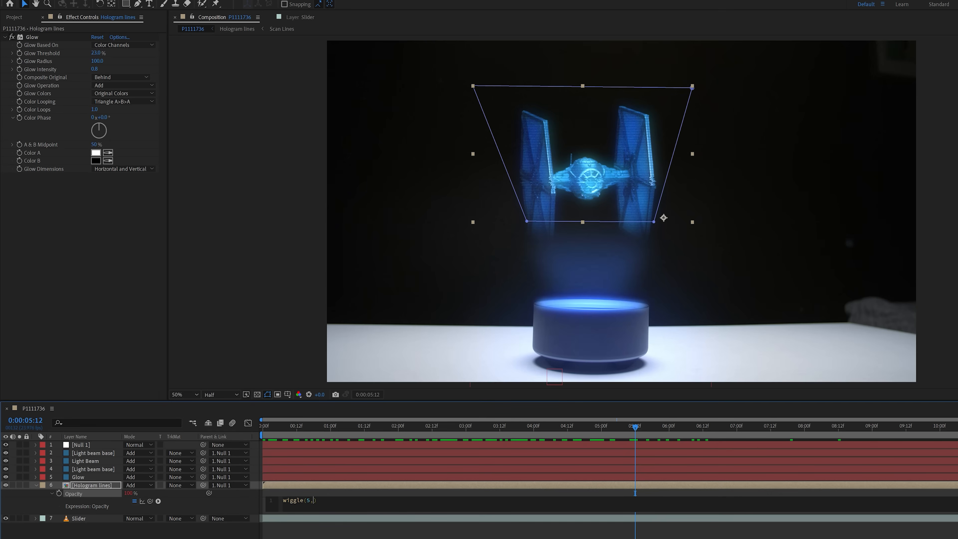
type("20")
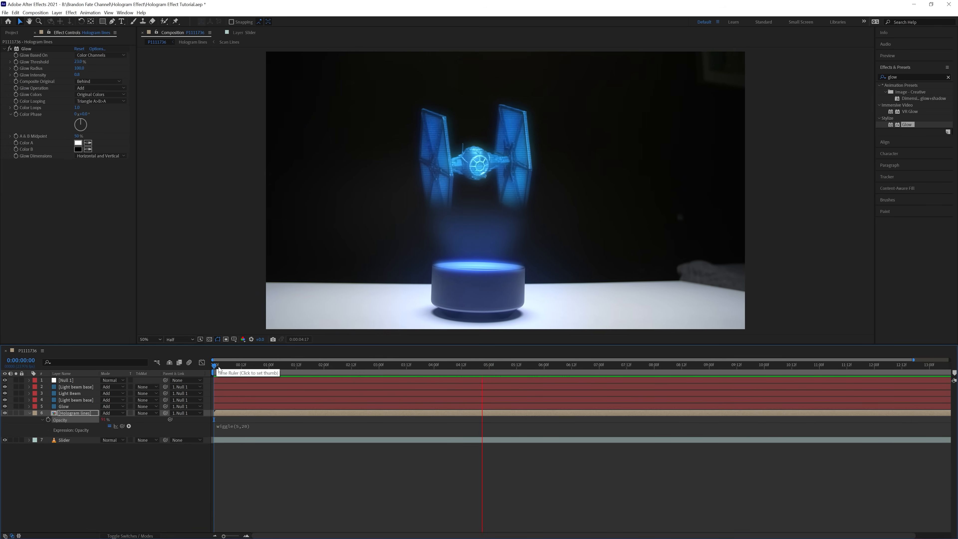
left_click(593, 364)
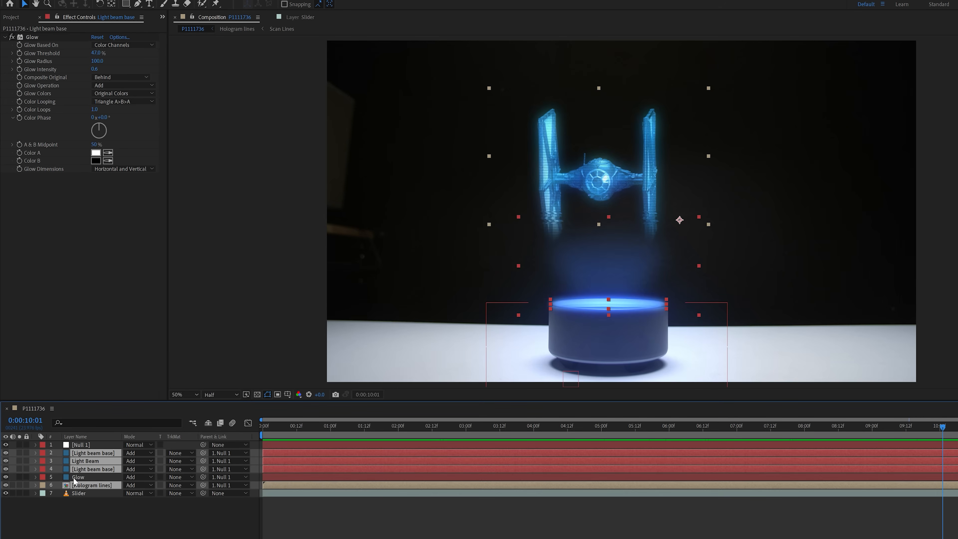
mouse_move(92, 481)
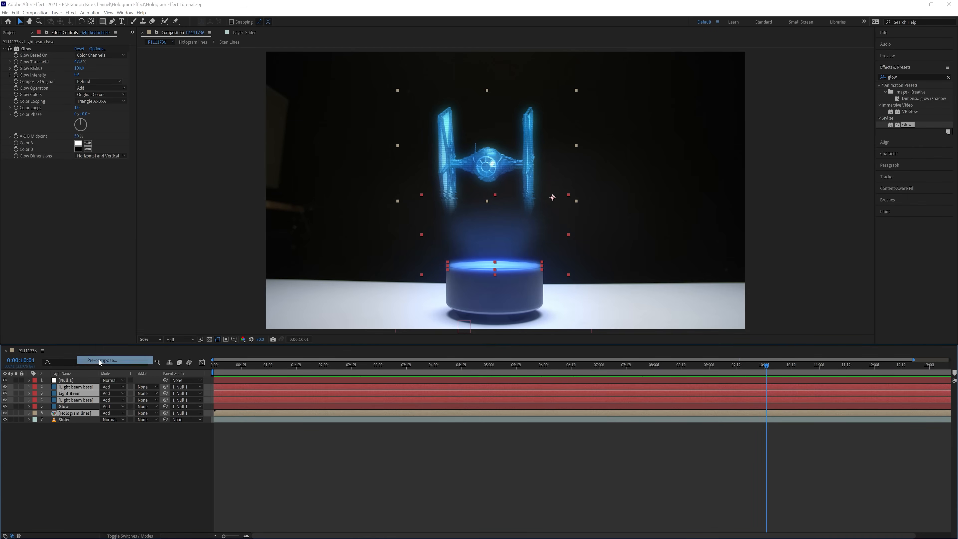
- Pre-compose the beam and hologram layers into a Final Hologram composition
left_click(100, 360)
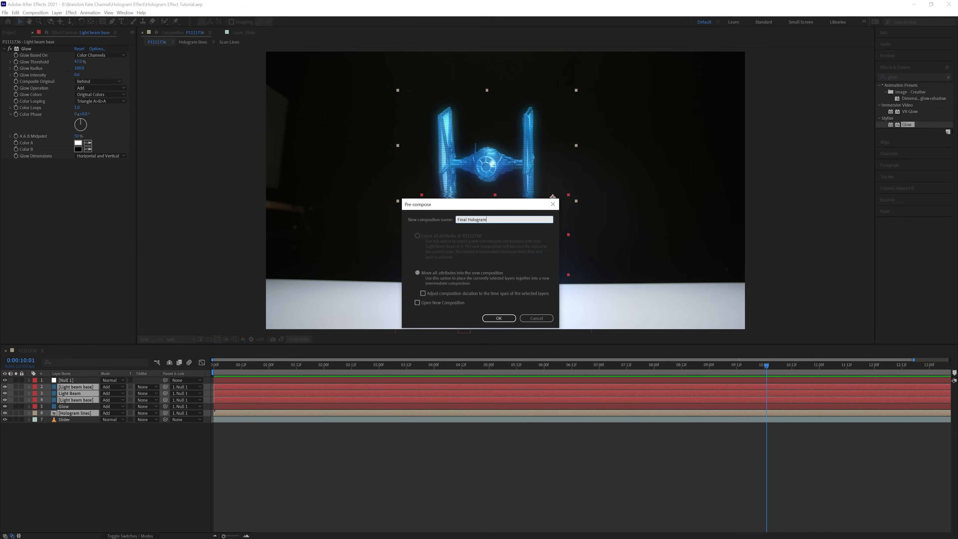
left_click(499, 318)
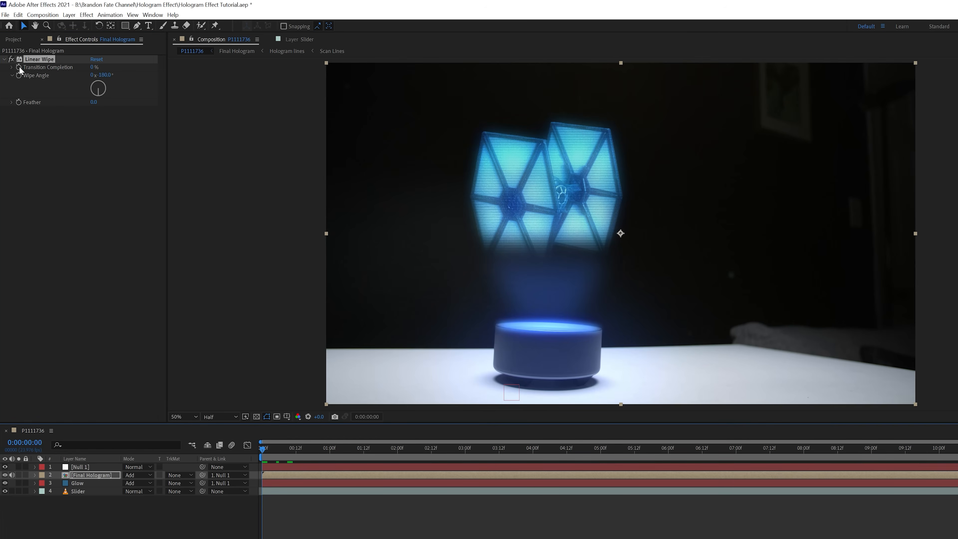
- Keyframe Linear Wipe completion from 100% with feather 100, then keyframe the Glow layer's opacity
left_click(19, 67)
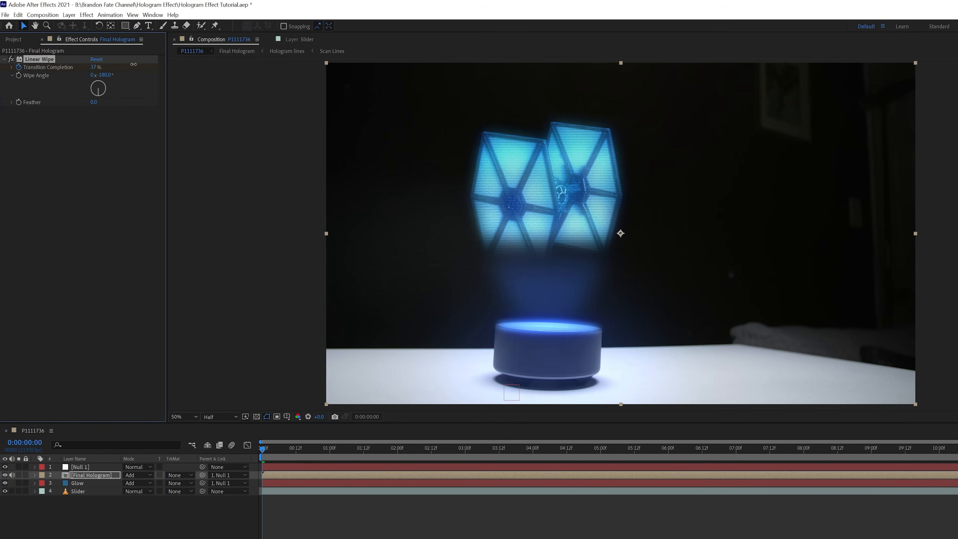
type("100")
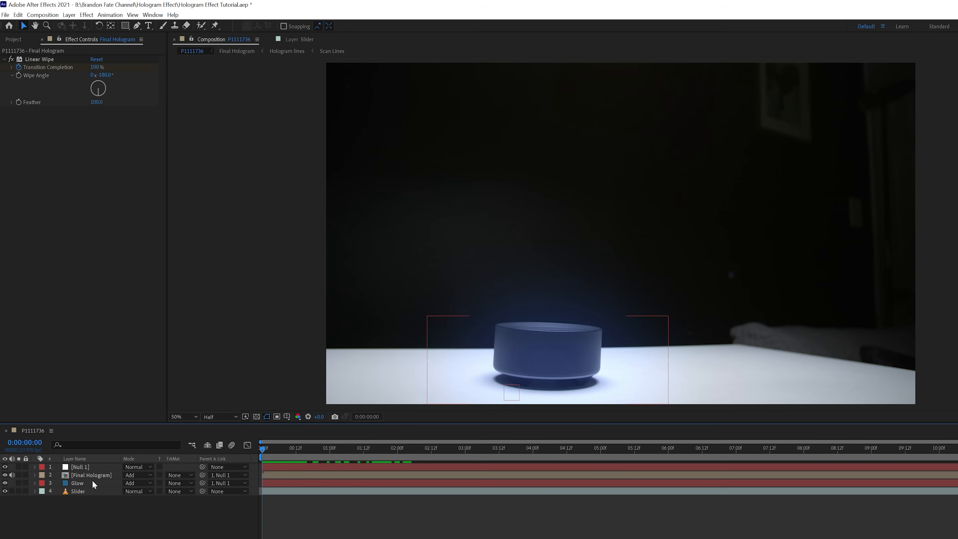
left_click(78, 483)
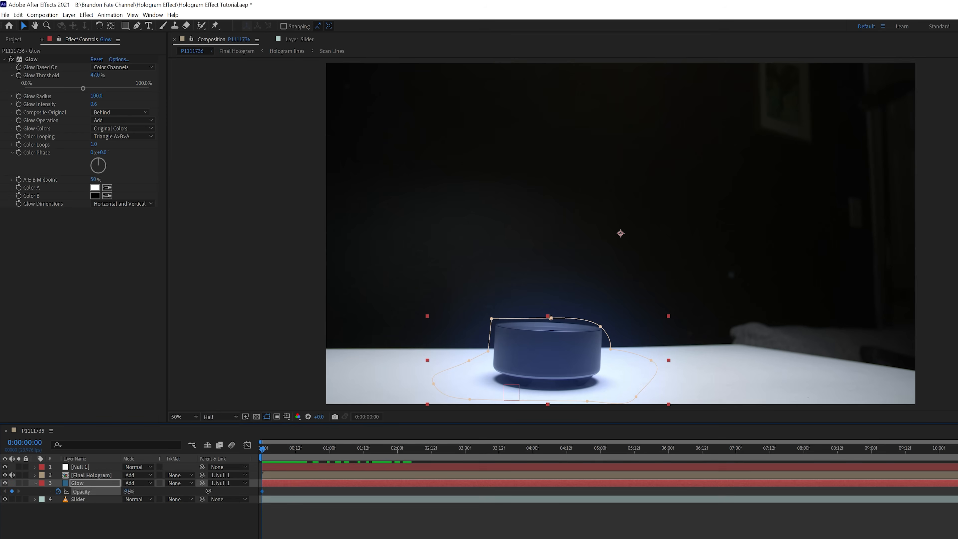
left_click(323, 448)
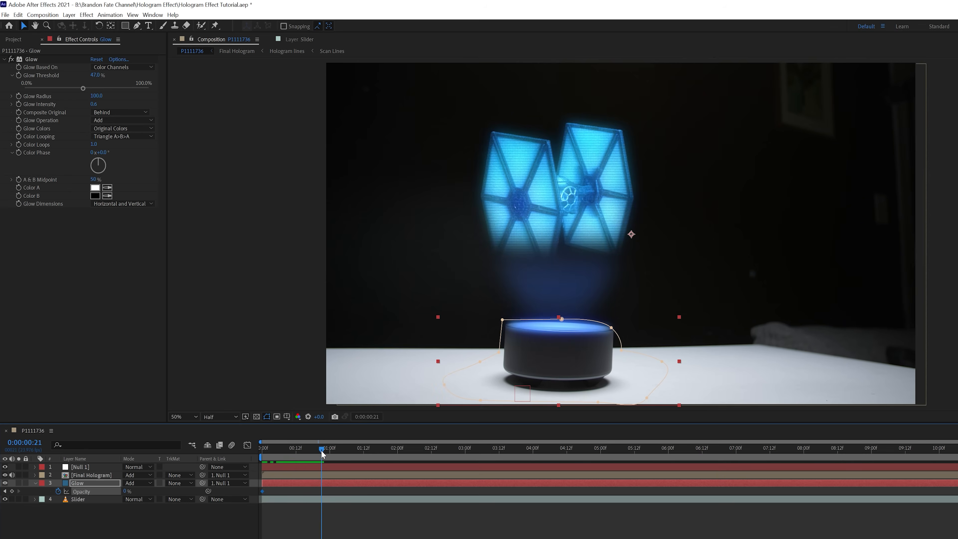